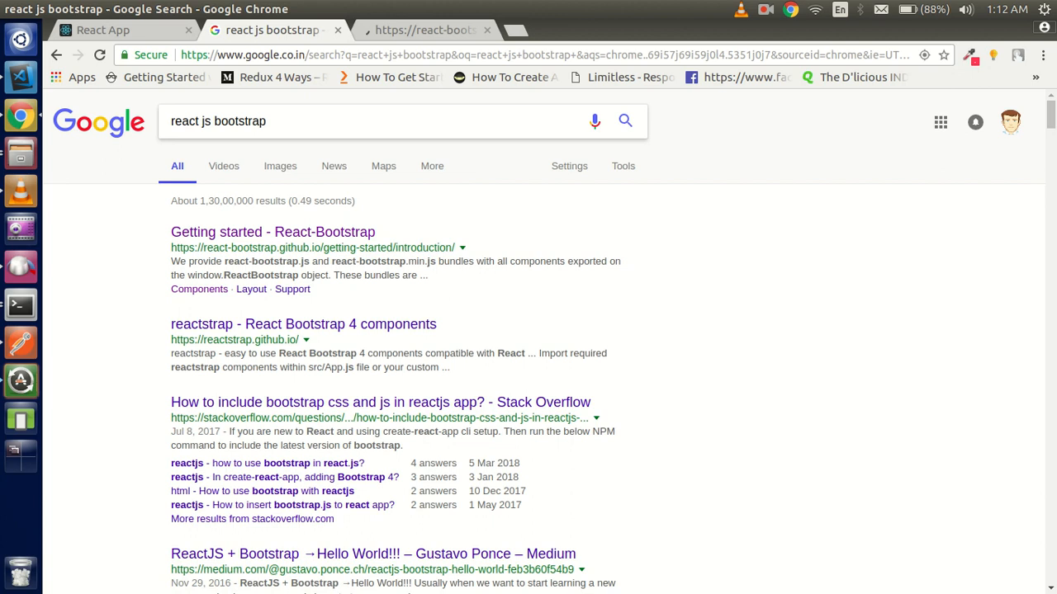
# Open the 'Getting started - React-Bootstrap' result and select the react/react-dom install command
pyautogui.click(272, 232)
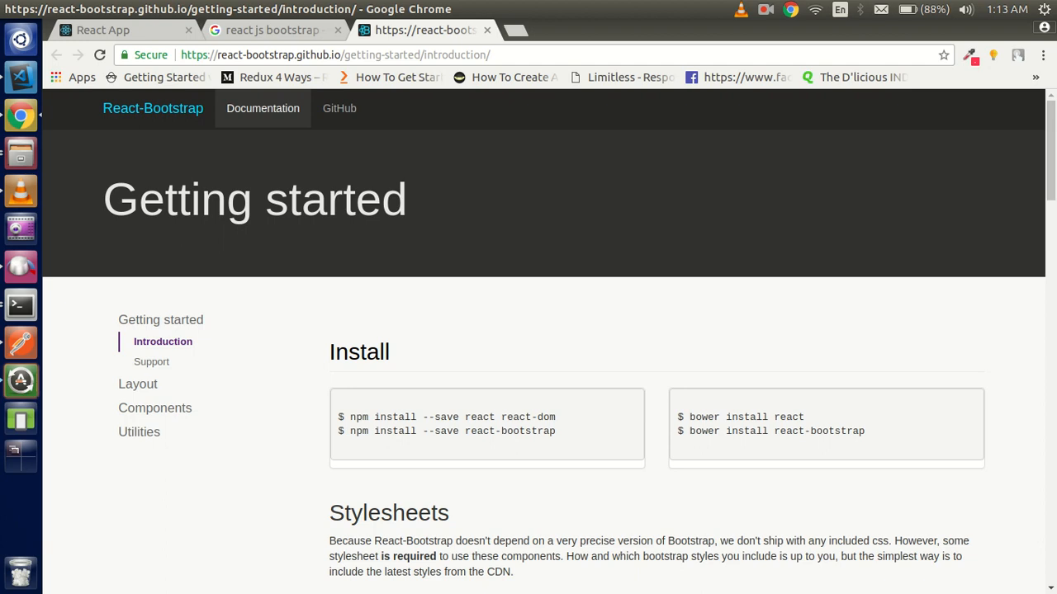
pyautogui.doubleClick(452, 416)
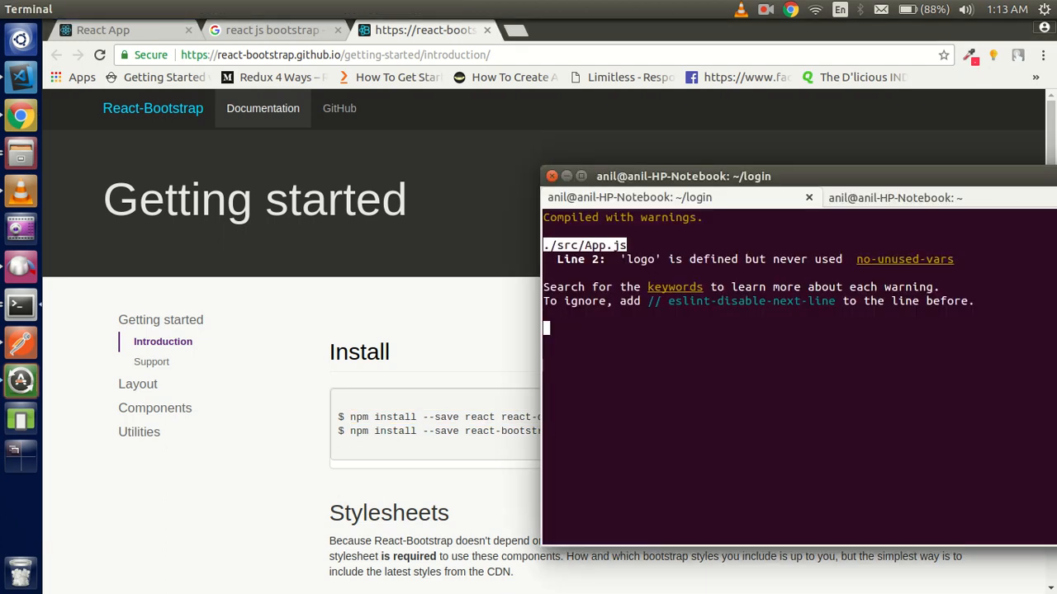
# Stop the dev server, then npm install --save react, react-dom and react-bootstrap
pyautogui.press('ctrl+c')
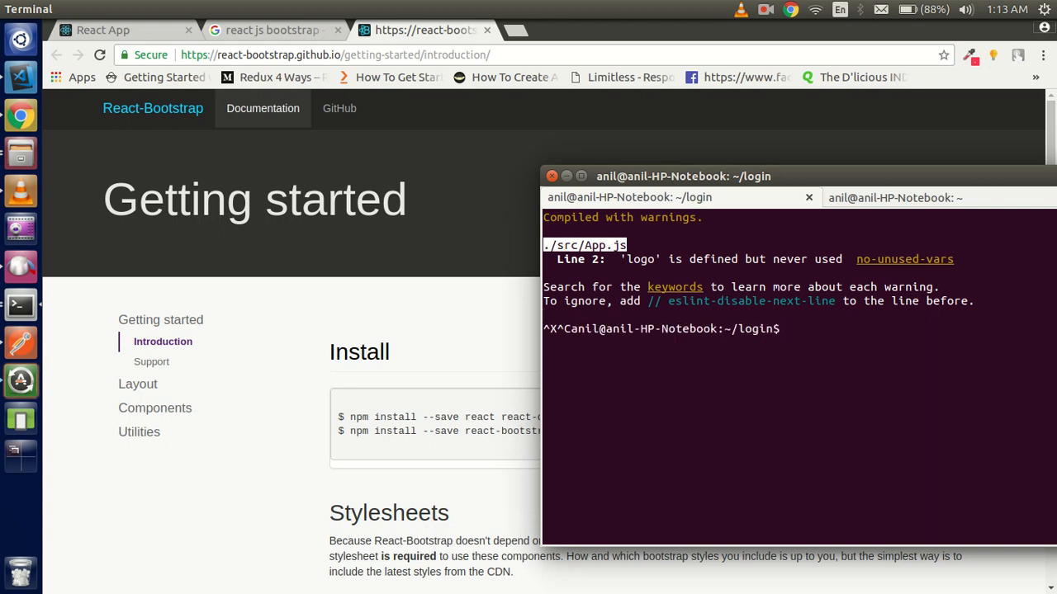
pyautogui.write('npm install --save react react-dom')
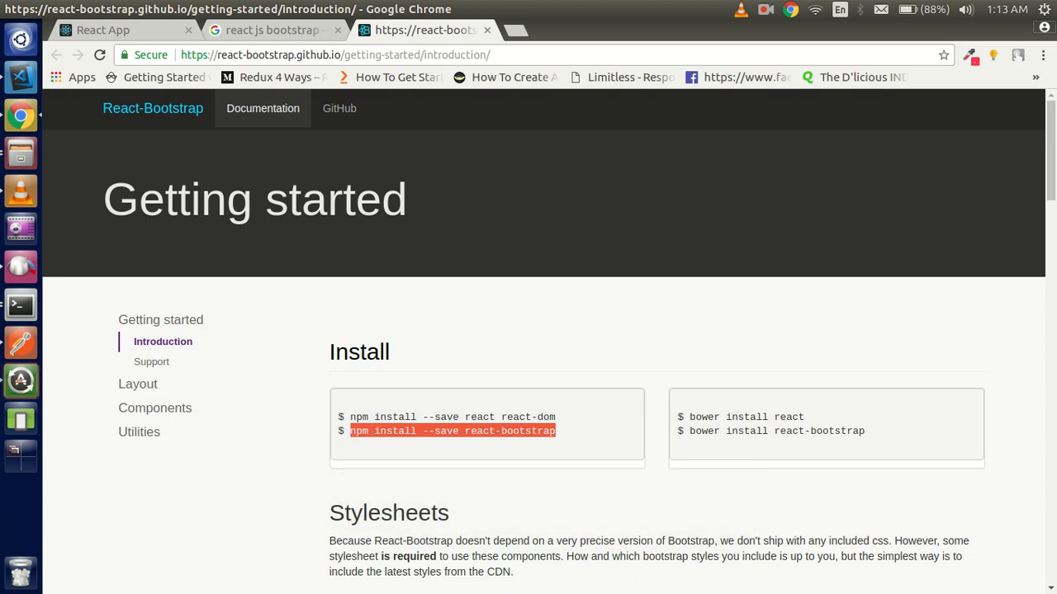
pyautogui.click(21, 304)
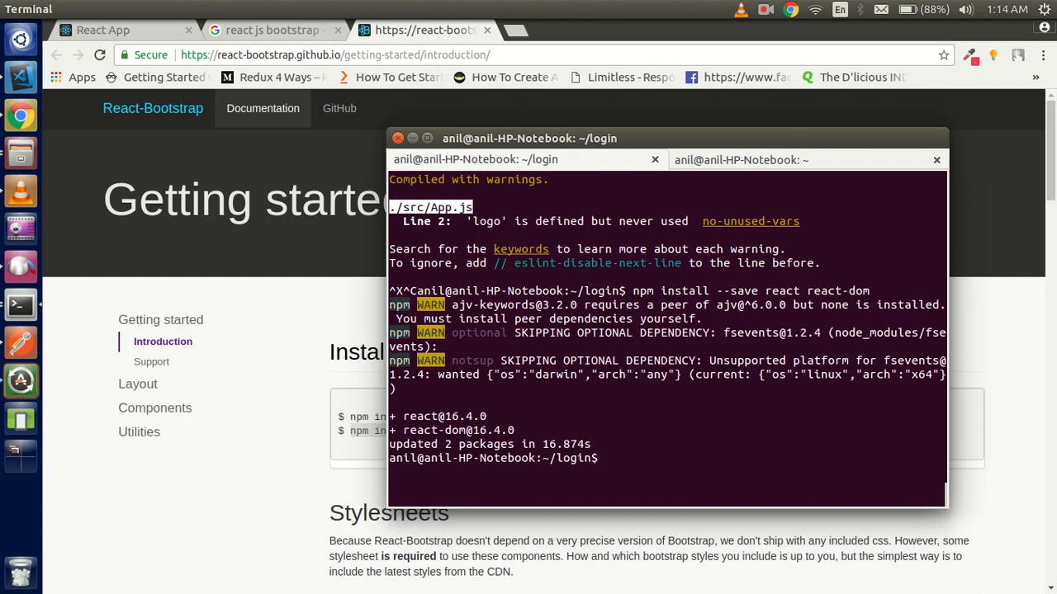
pyautogui.write('npm install --save react-bootstrap')
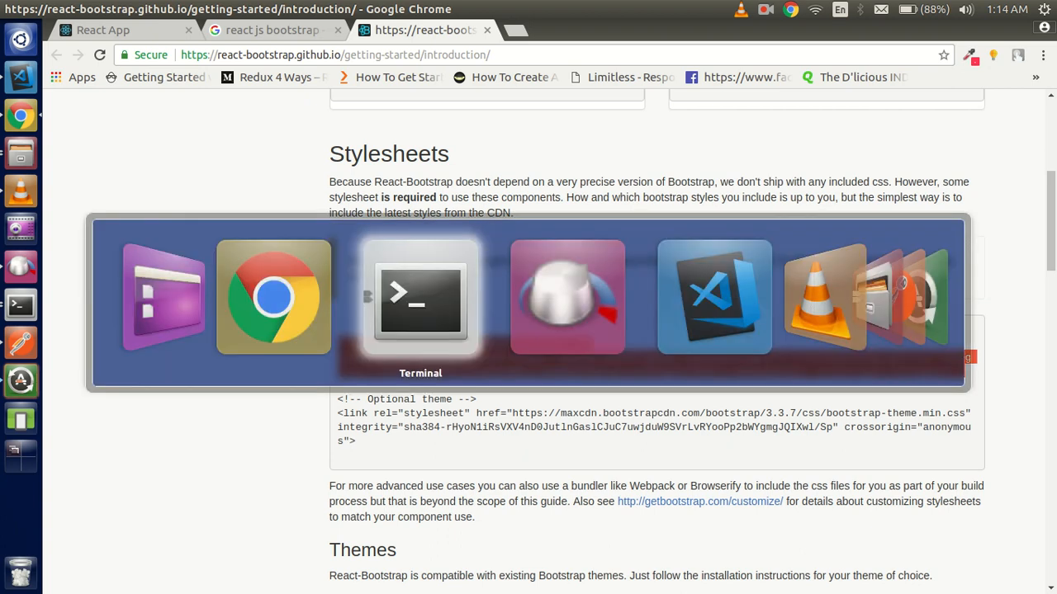
# Add the Bootstrap 3.3.7 CDN link to public/index.html, save, and view the React App tab
pyautogui.click(713, 297)
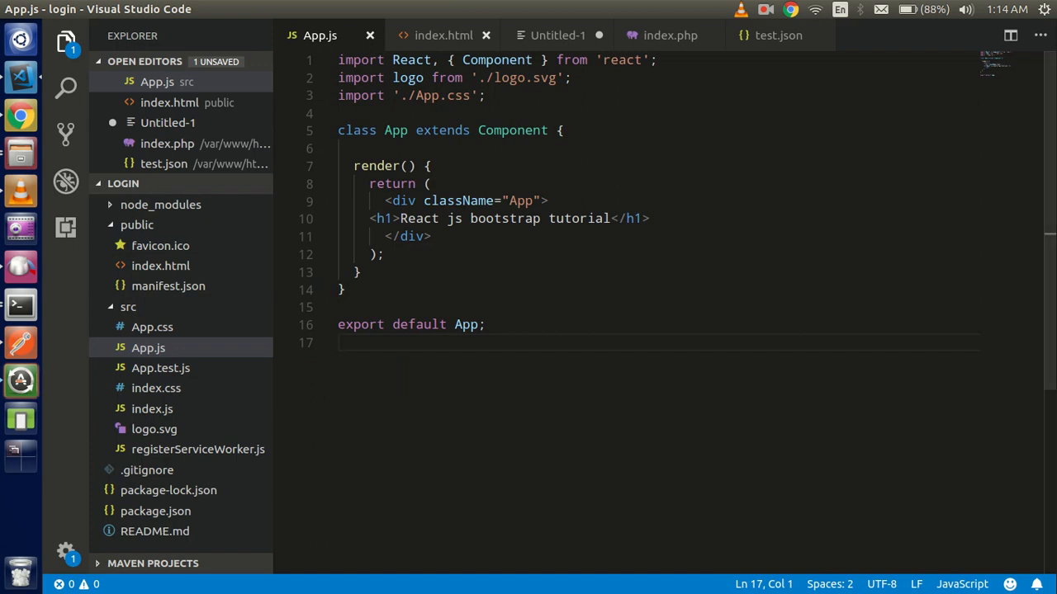
pyautogui.click(485, 35)
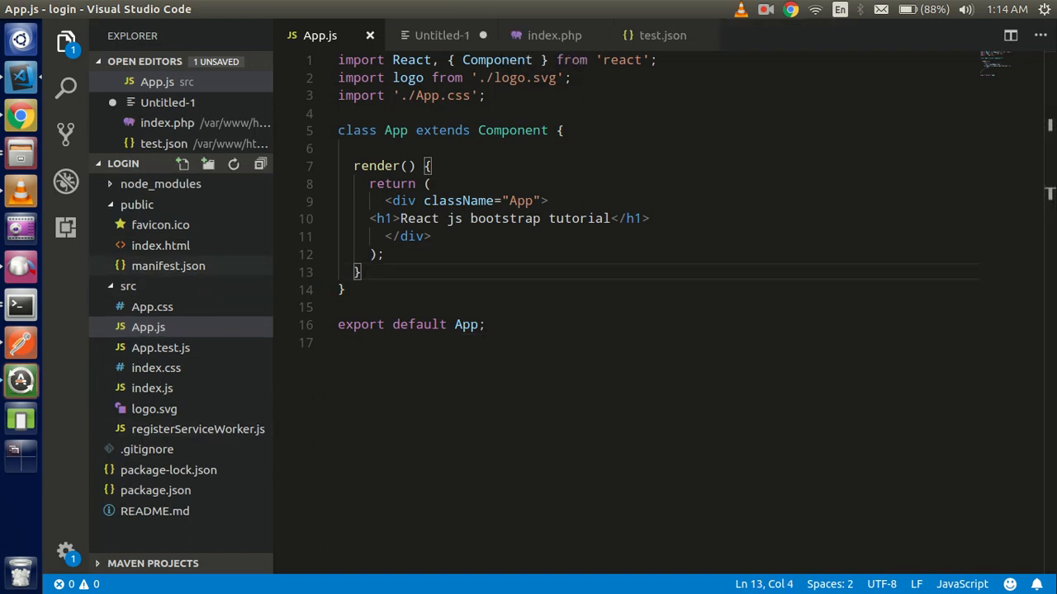
pyautogui.click(137, 204)
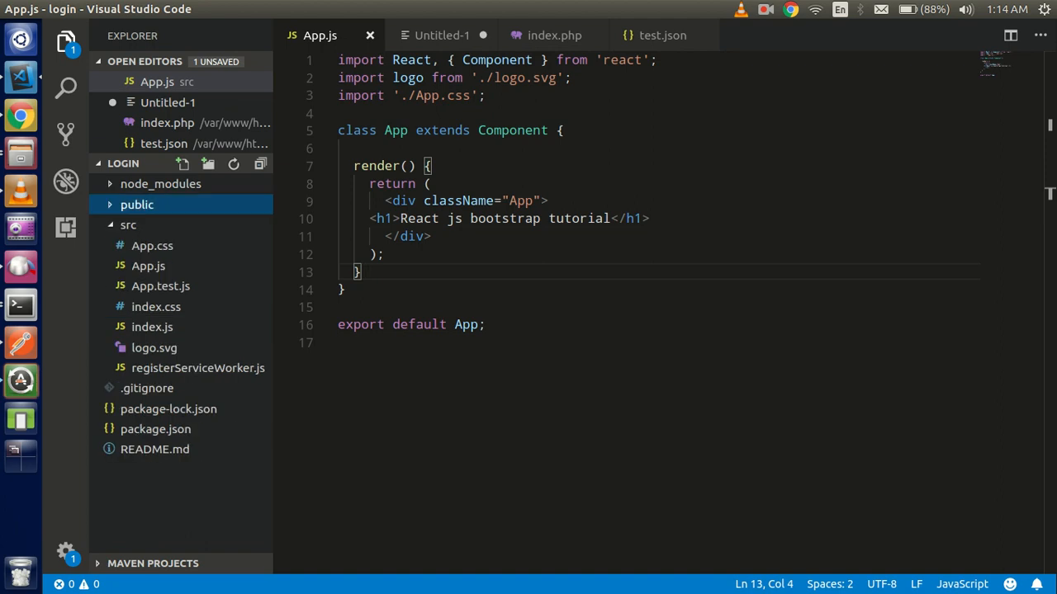
pyautogui.click(136, 204)
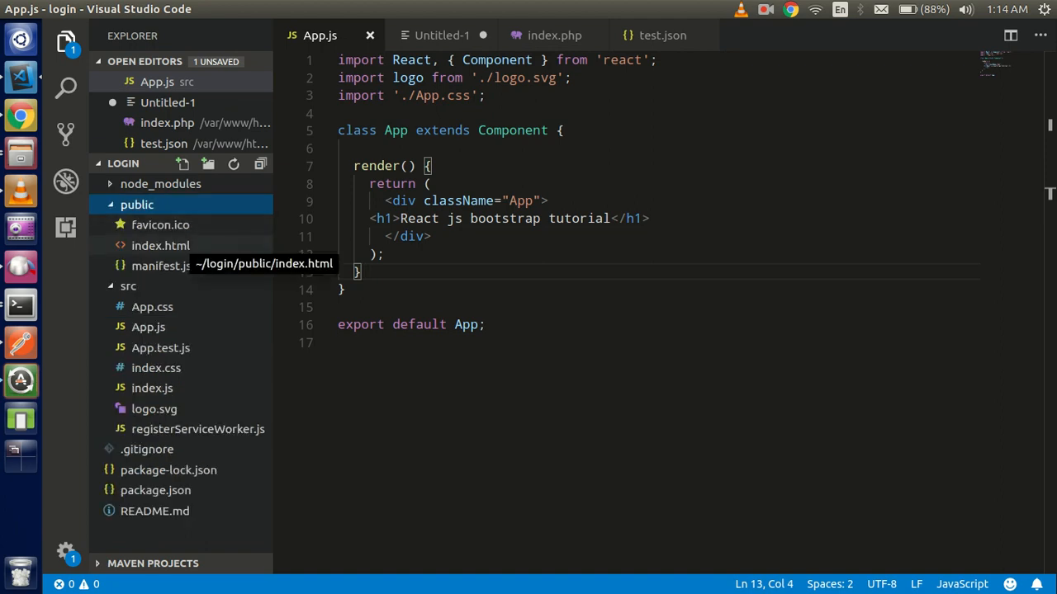
pyautogui.click(160, 245)
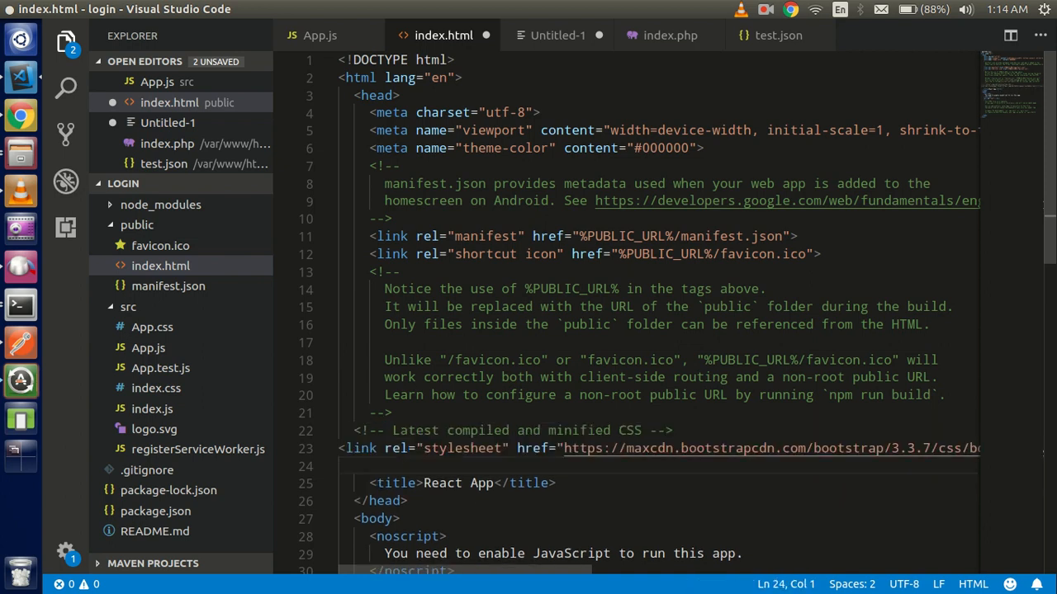
pyautogui.press('ctrl+s')
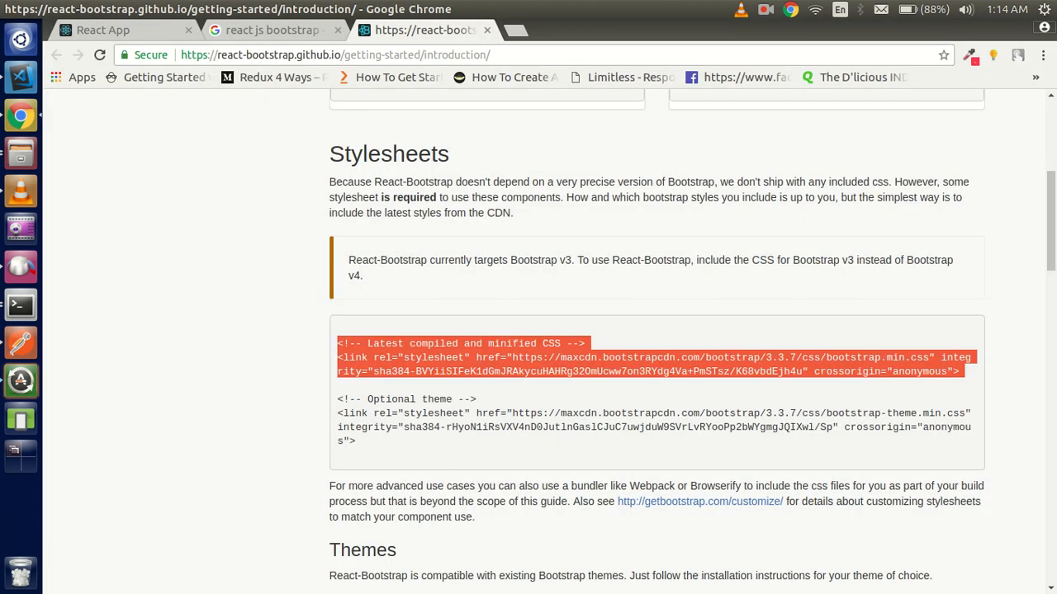
pyautogui.click(103, 30)
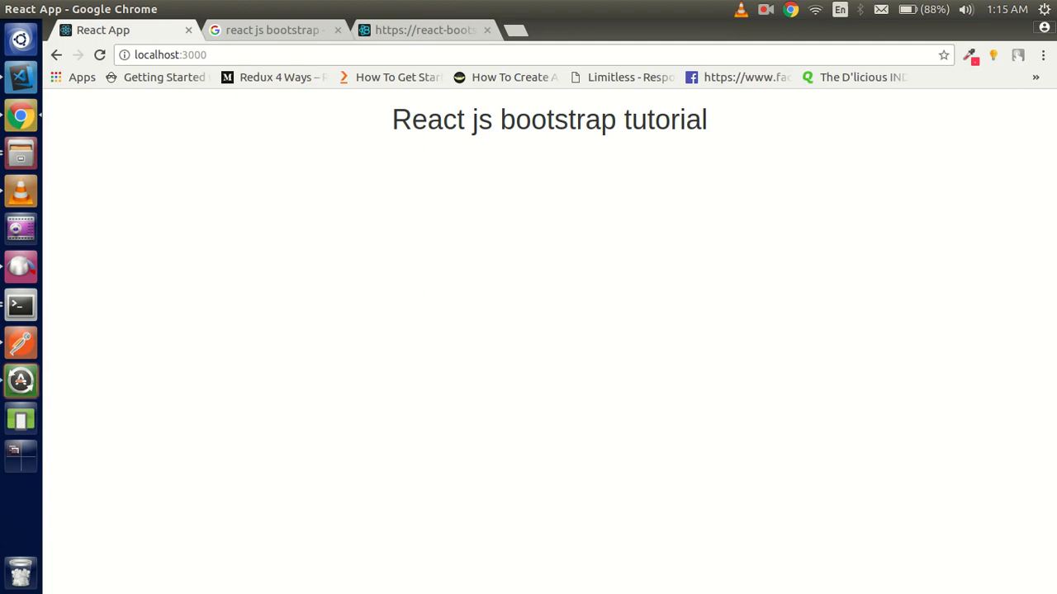
# Rerun npm start in the terminal and go back to the React-Bootstrap guide
pyautogui.click(99, 55)
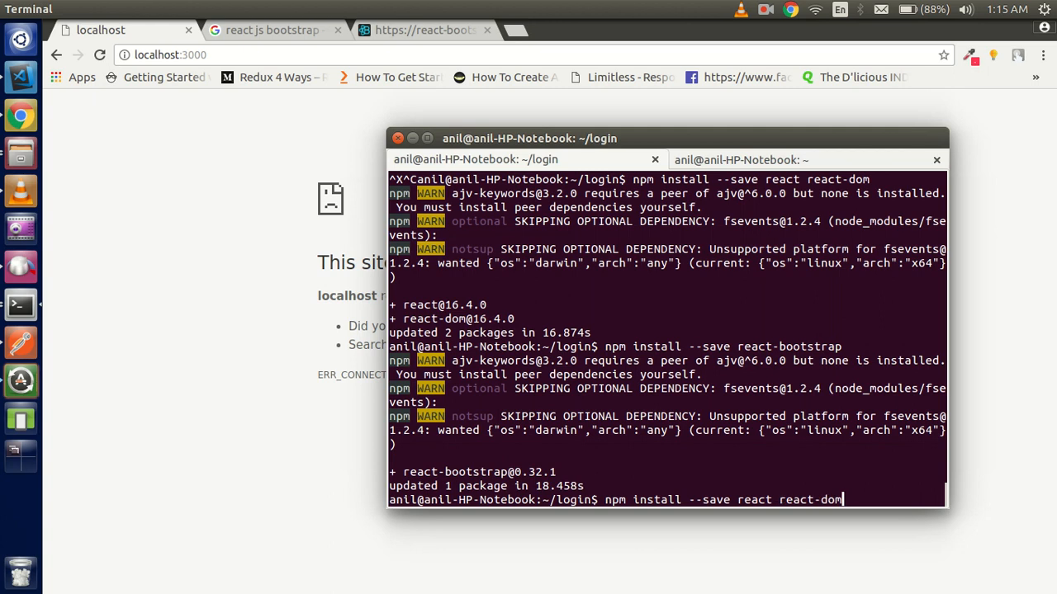
pyautogui.press('Return')
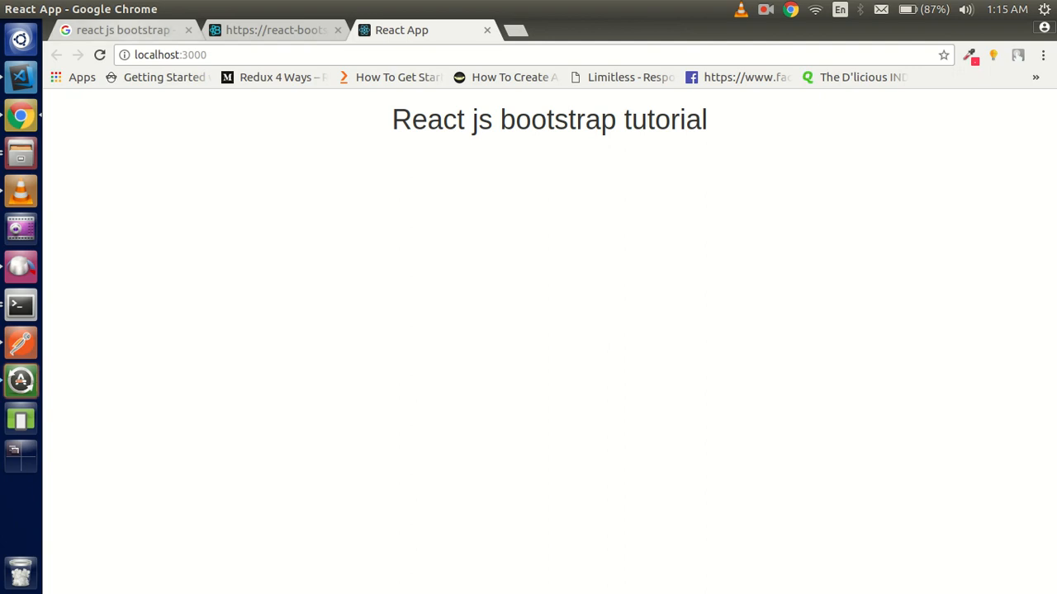
pyautogui.click(273, 30)
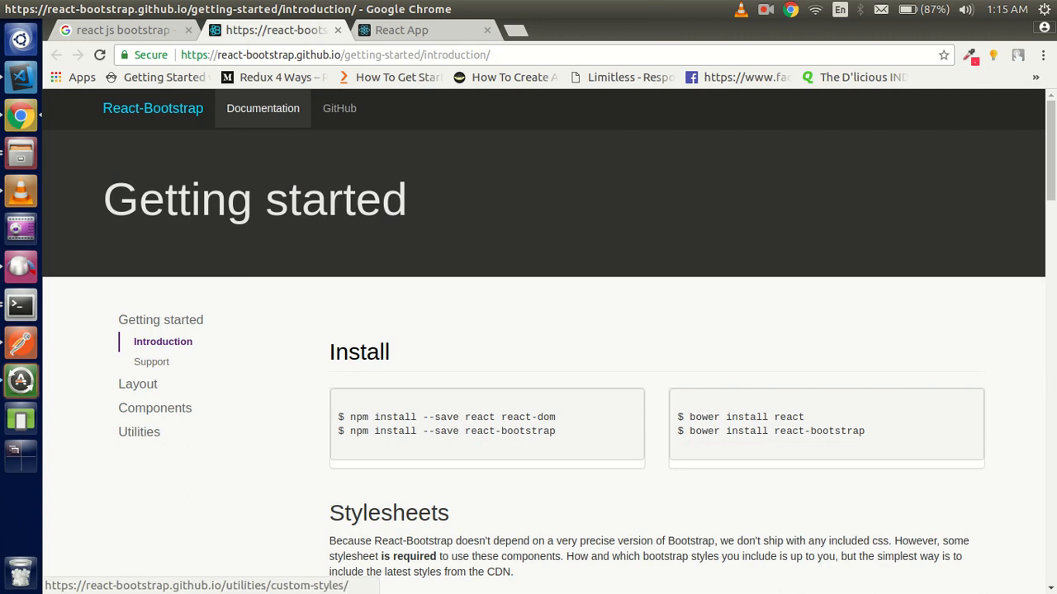
# Add import { Button } from 'react-bootstrap'; to App.js, copied from the guide
pyautogui.click(137, 384)
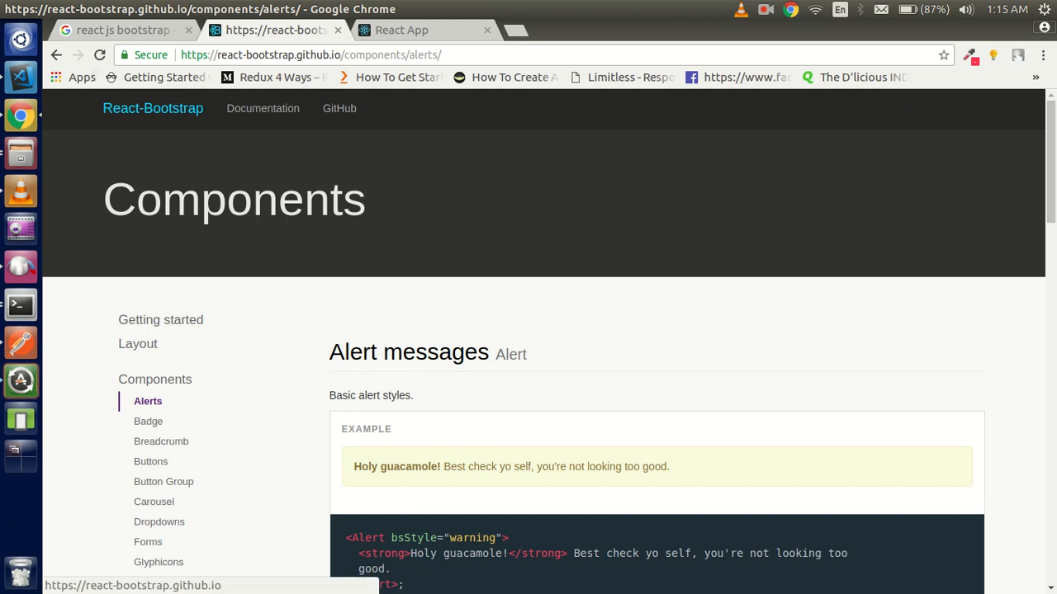
pyautogui.click(138, 343)
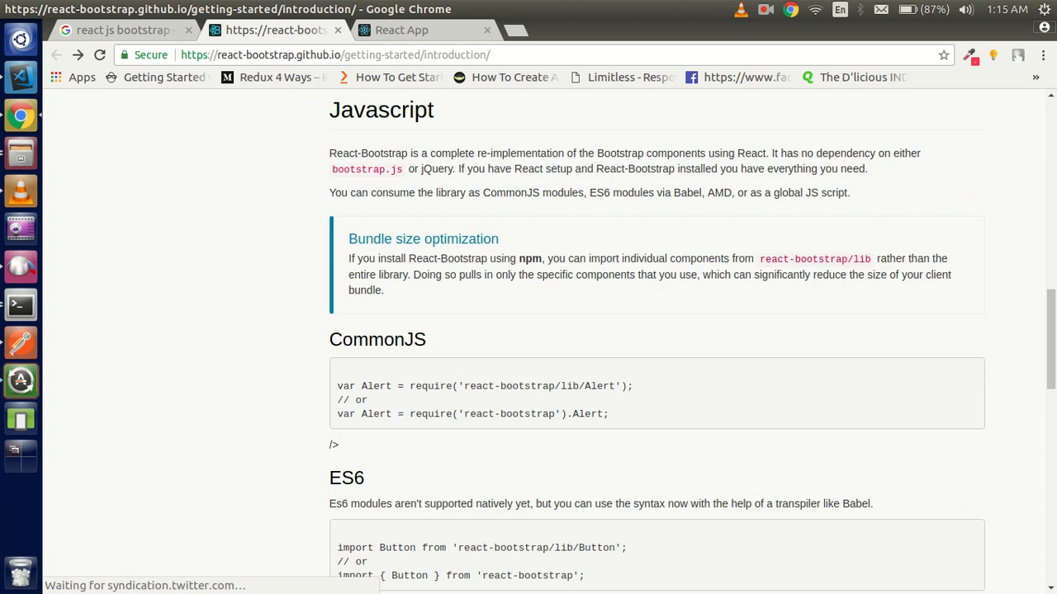
pyautogui.scroll(-3)
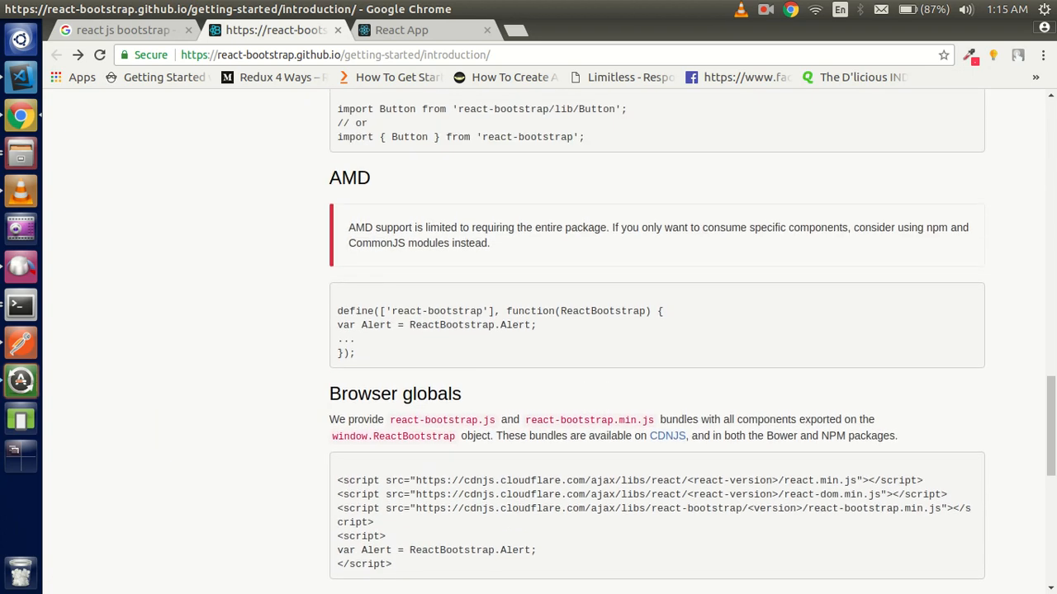
pyautogui.tripleClick(460, 137)
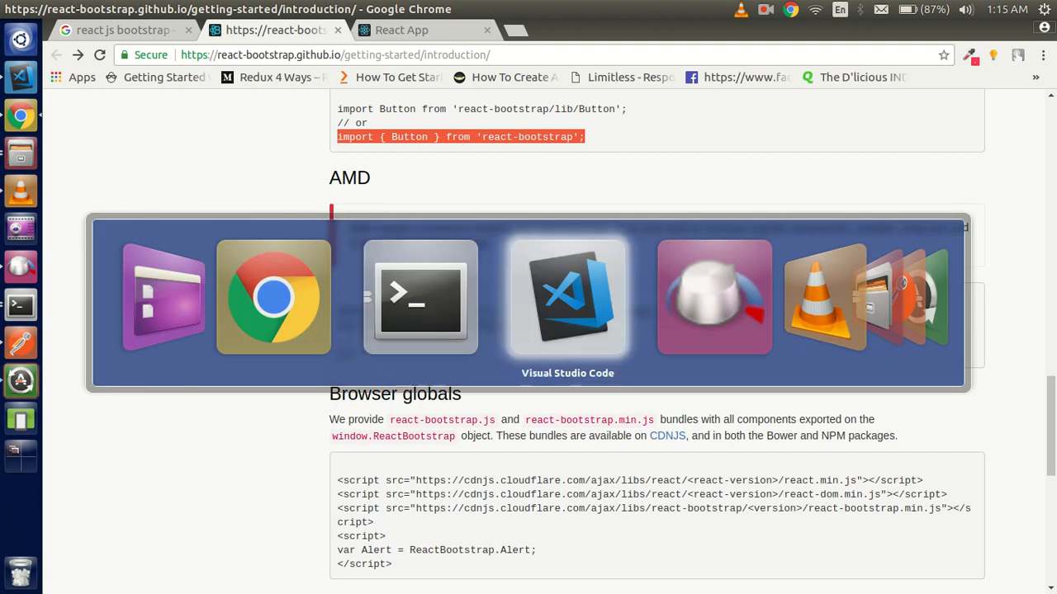
pyautogui.click(567, 297)
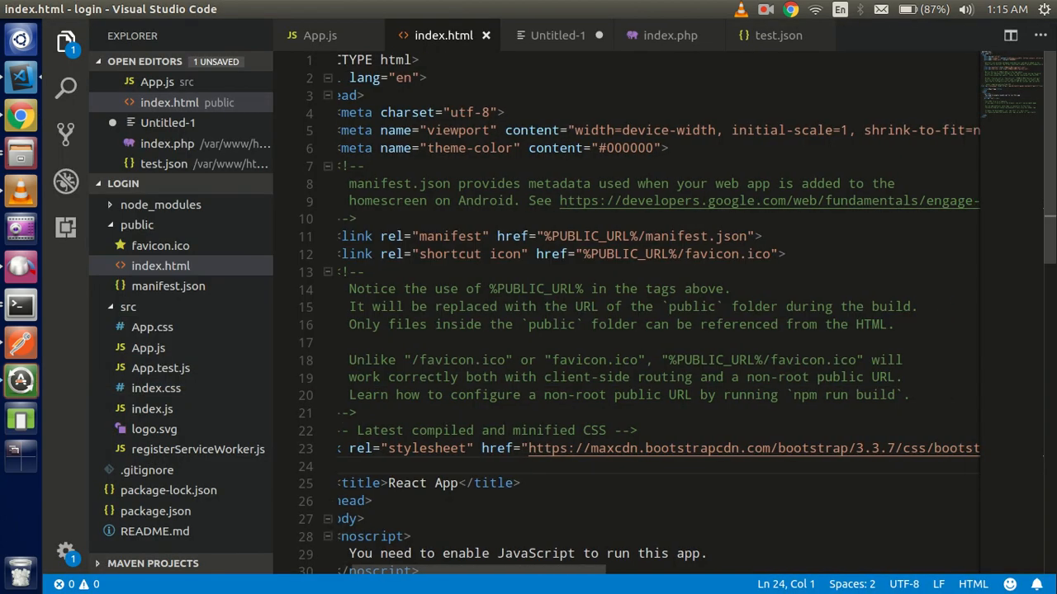
pyautogui.click(320, 34)
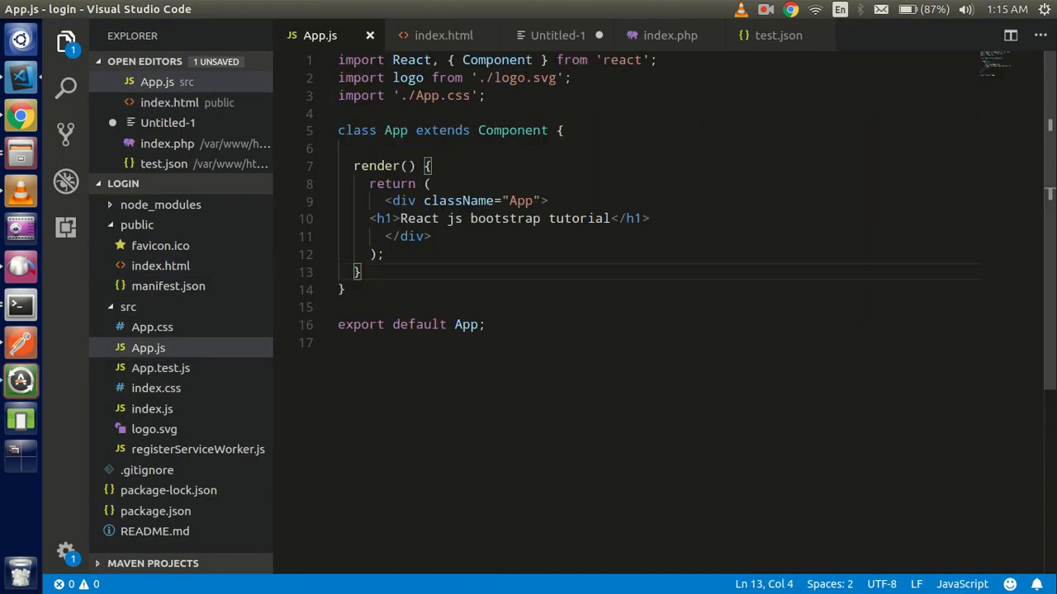
pyautogui.write("import { Button } from 'react-bootstrap';")
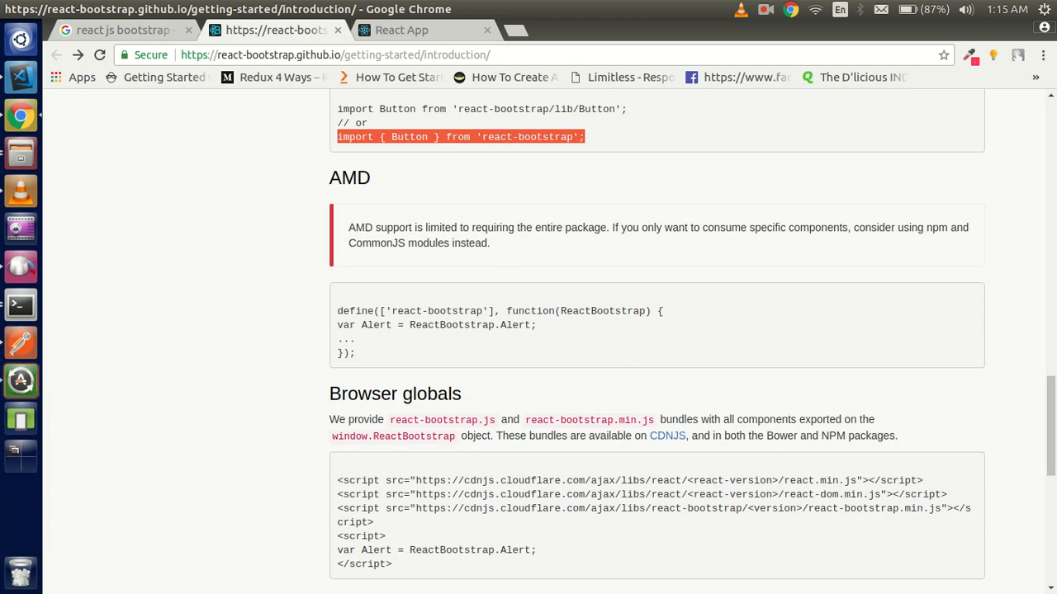
# Scroll the docs sidebar and open the Buttons component page
pyautogui.scroll(3)
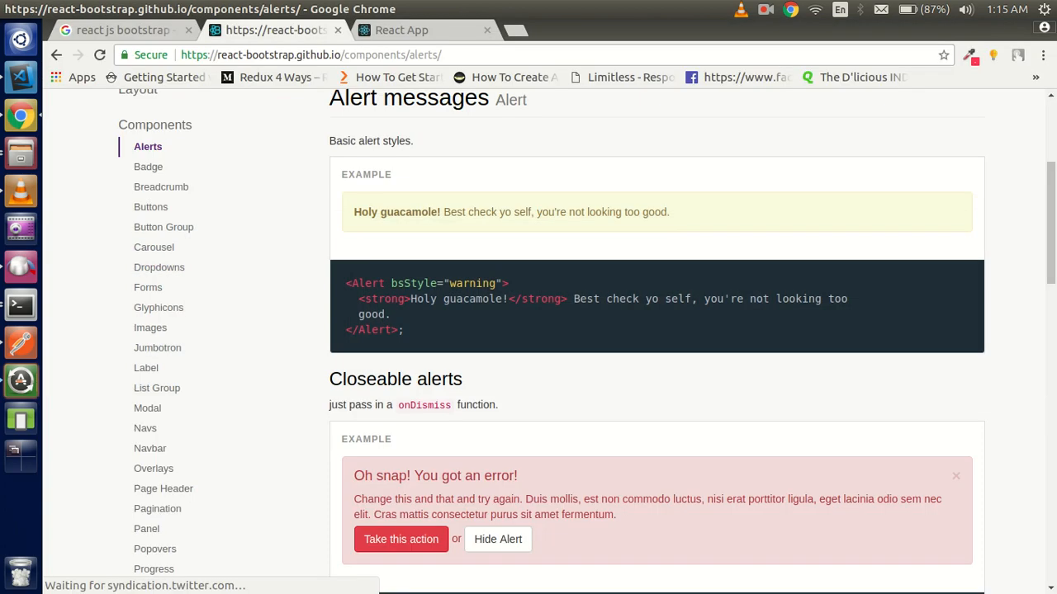
pyautogui.scroll(-3)
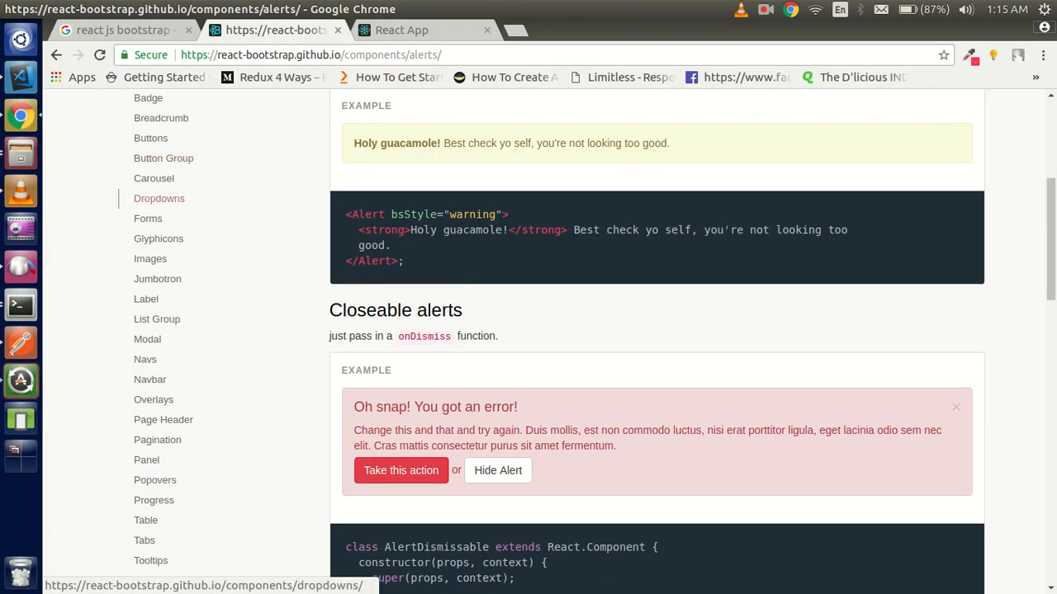
pyautogui.click(151, 138)
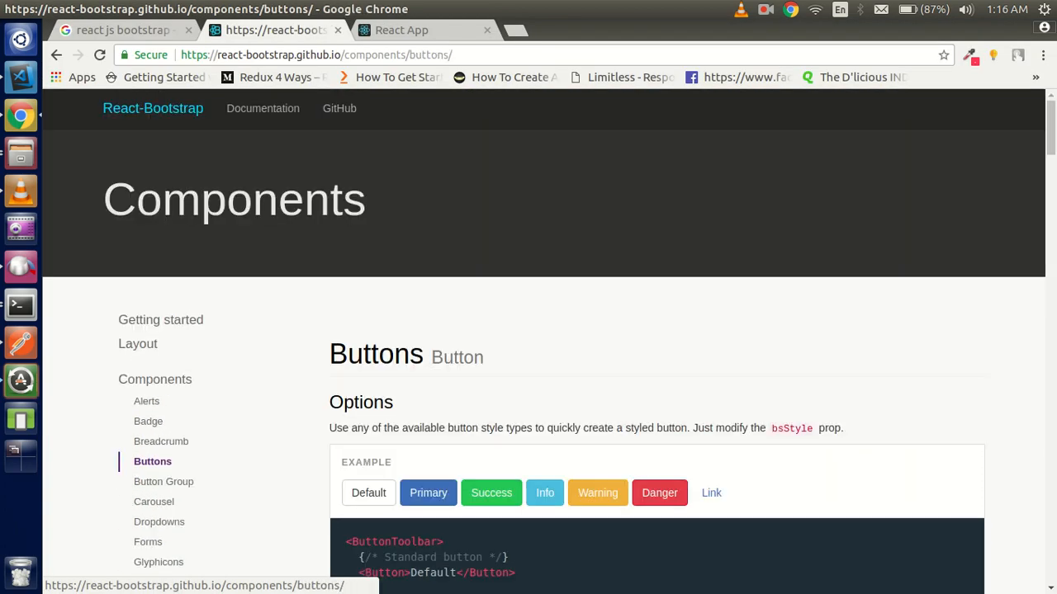
# Paste the Primary Button example into App.js and check the blue button at localhost
pyautogui.scroll(-3)
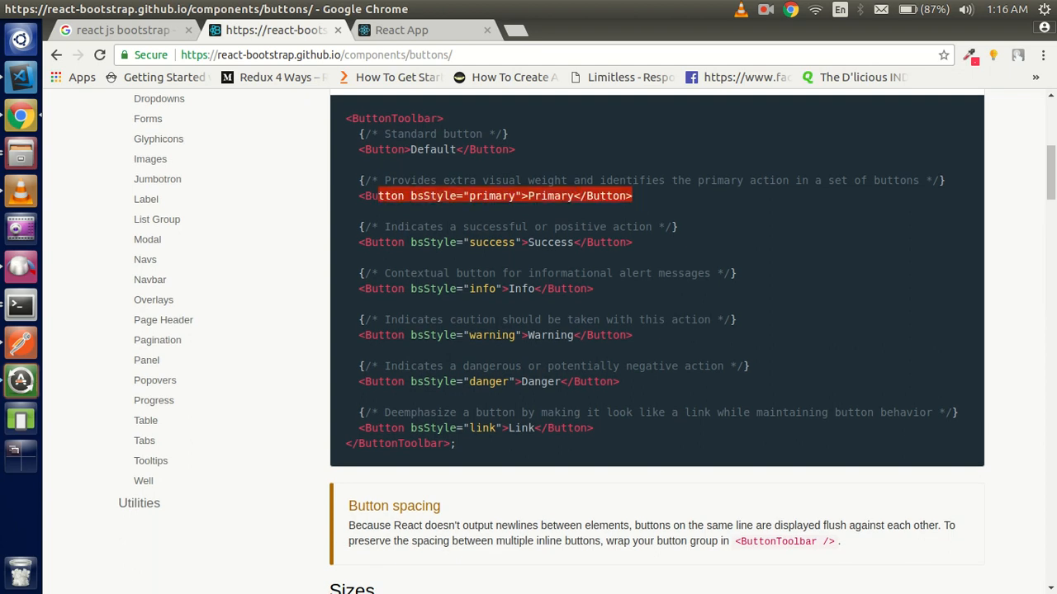
pyautogui.click(21, 305)
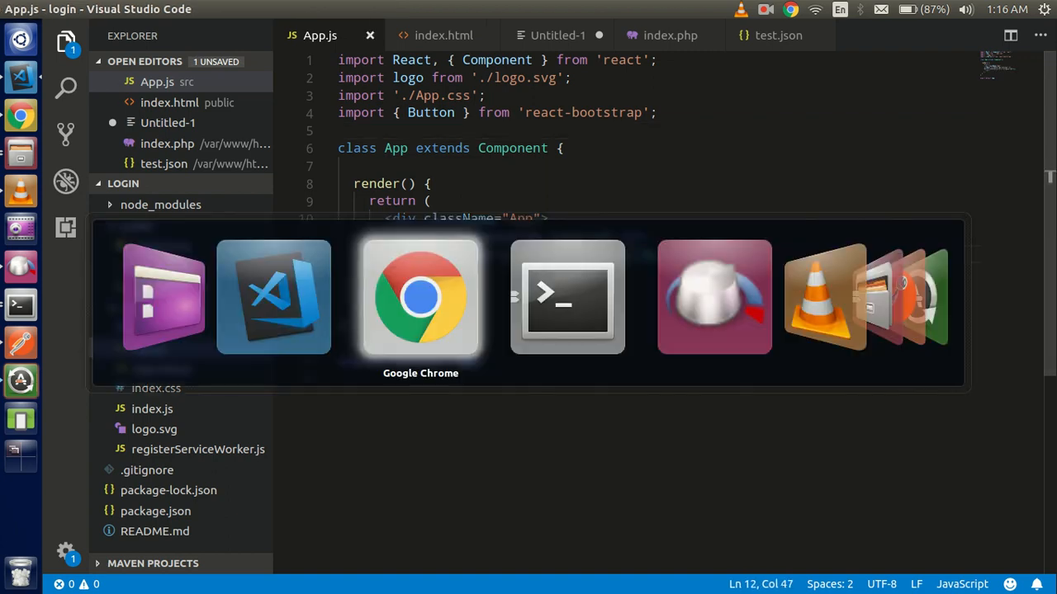
pyautogui.click(420, 297)
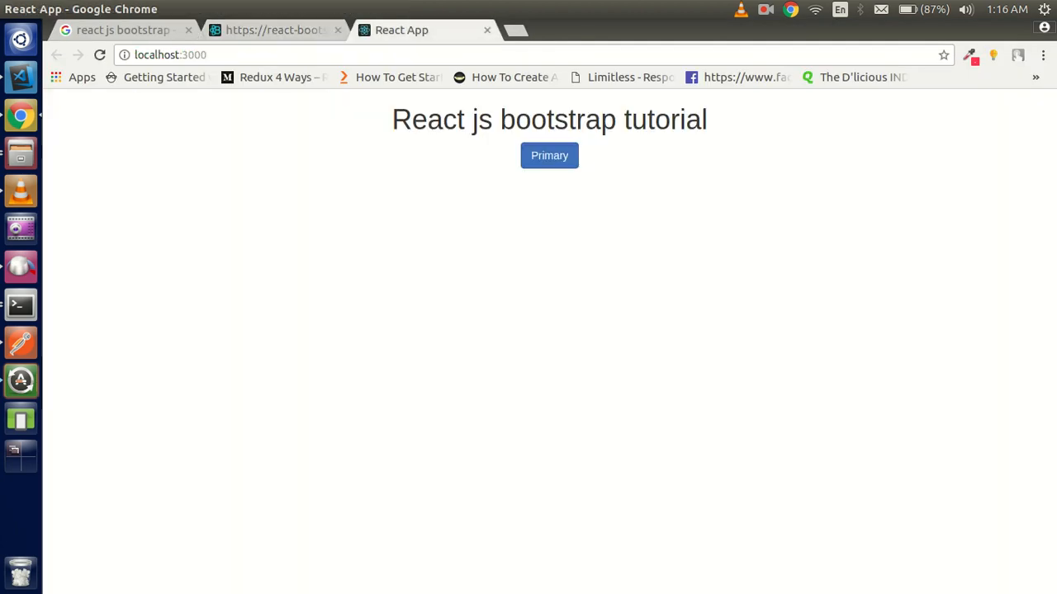
pyautogui.click(21, 76)
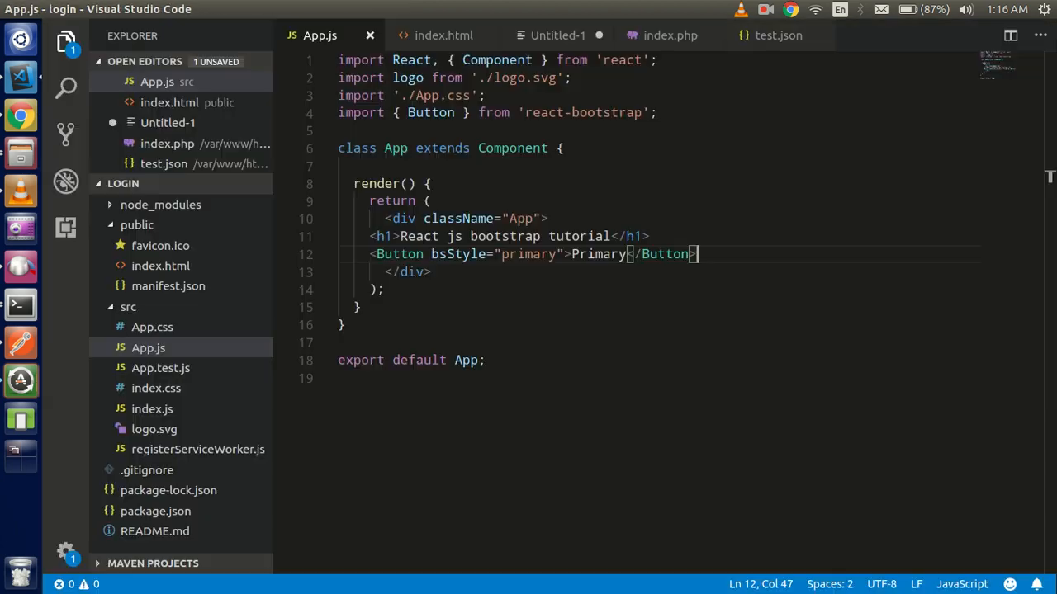
pyautogui.moveTo(459, 254)
pyautogui.write(' bs')
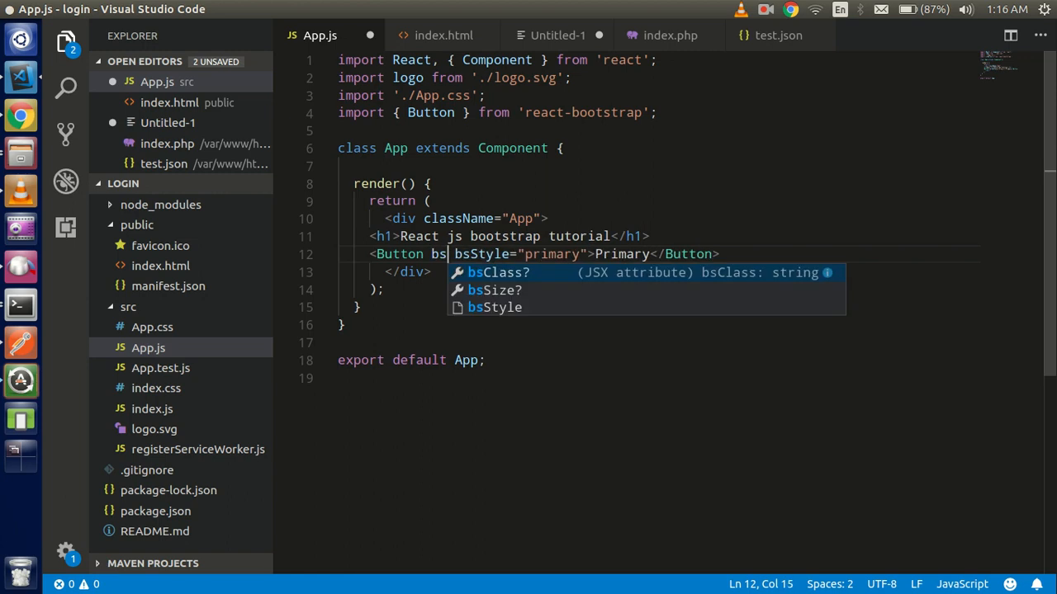
# Dismiss suggestions, check the seven-button toolbar in the app, and return to the Buttons docs
pyautogui.press('Escape')
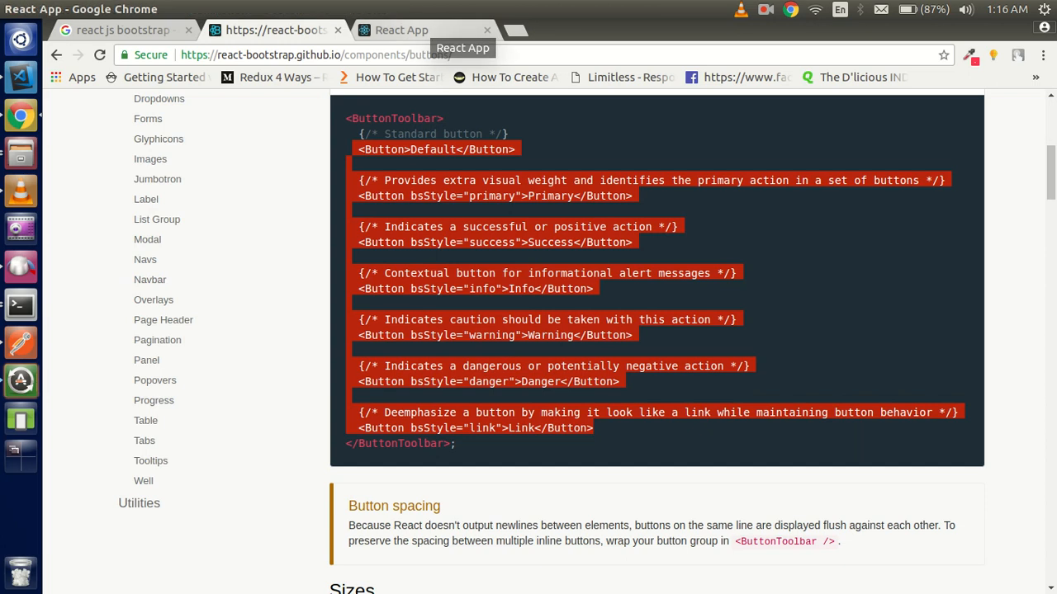
pyautogui.click(402, 30)
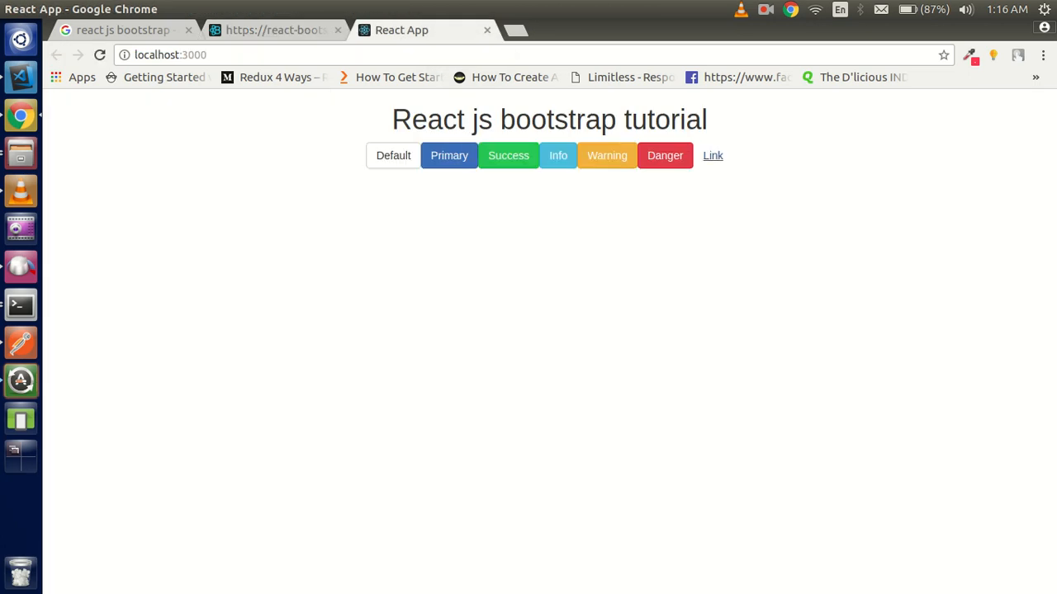
pyautogui.click(272, 30)
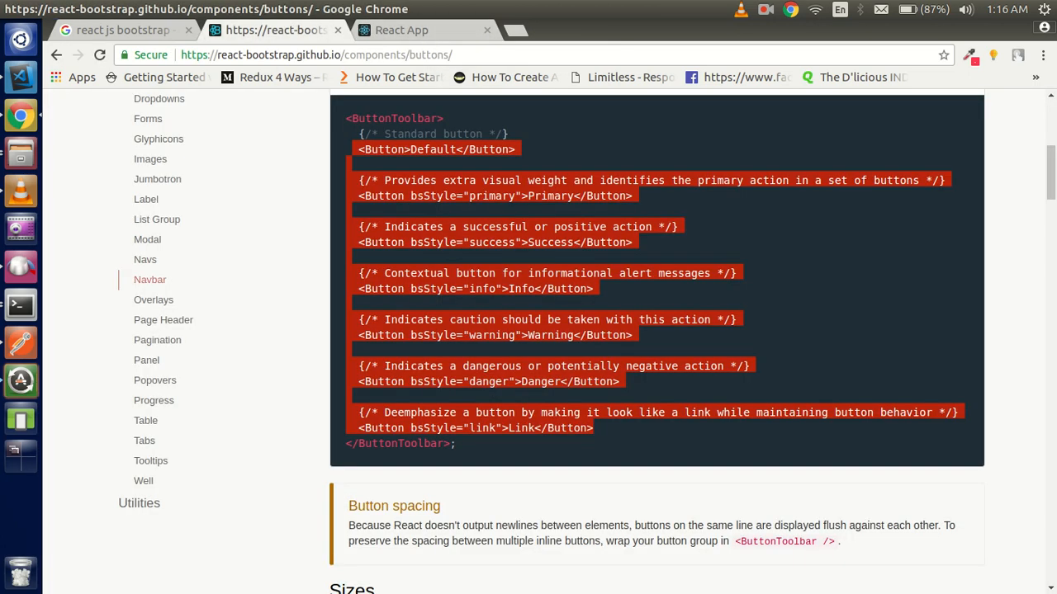
pyautogui.moveTo(145, 199)
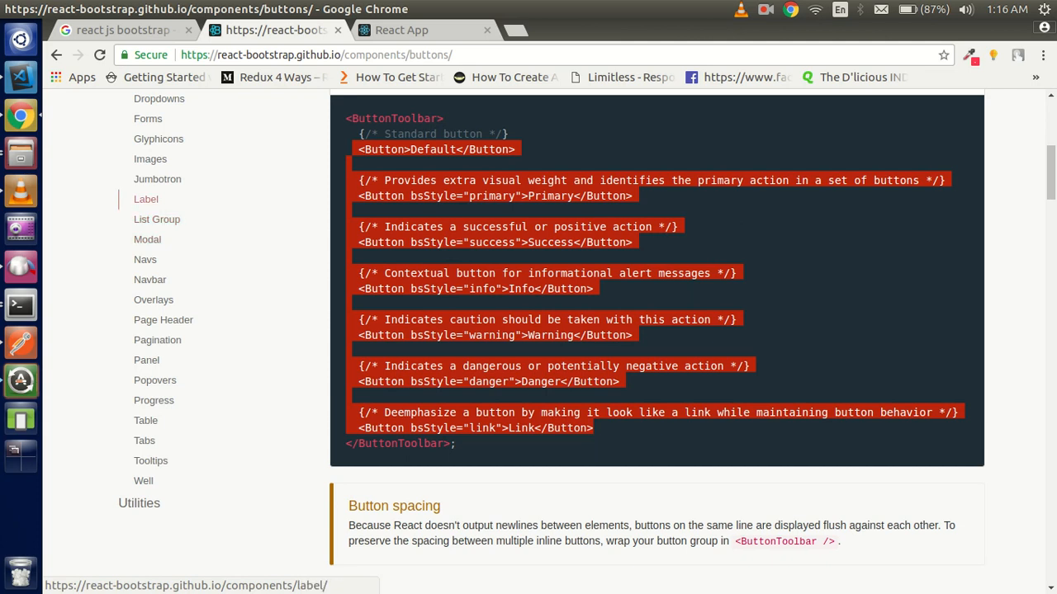
pyautogui.moveTo(150, 279)
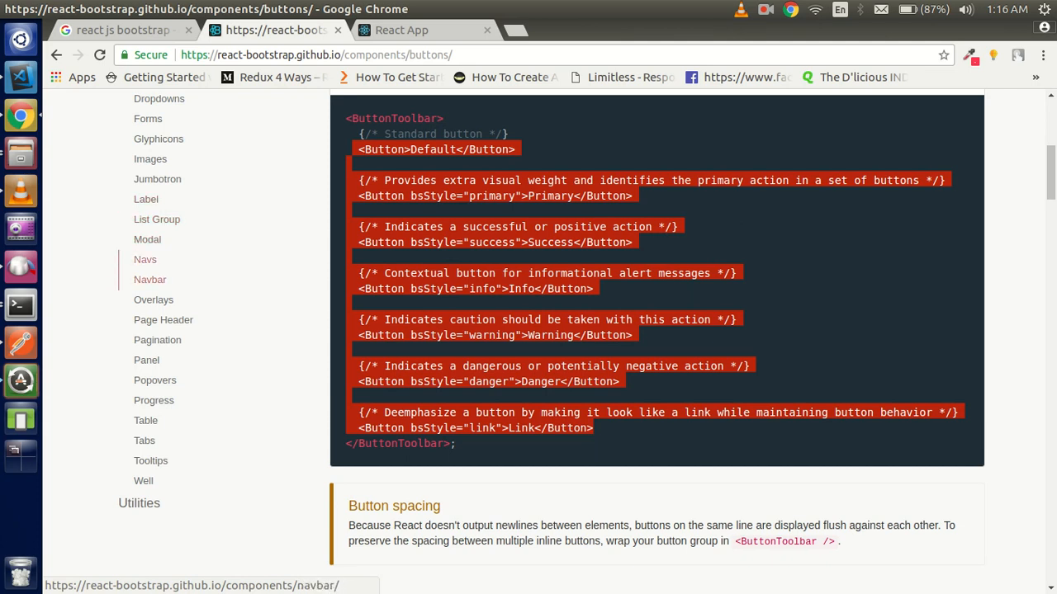
# Open the Navs docs page and scroll toward the Dropdown tabs example
pyautogui.click(144, 259)
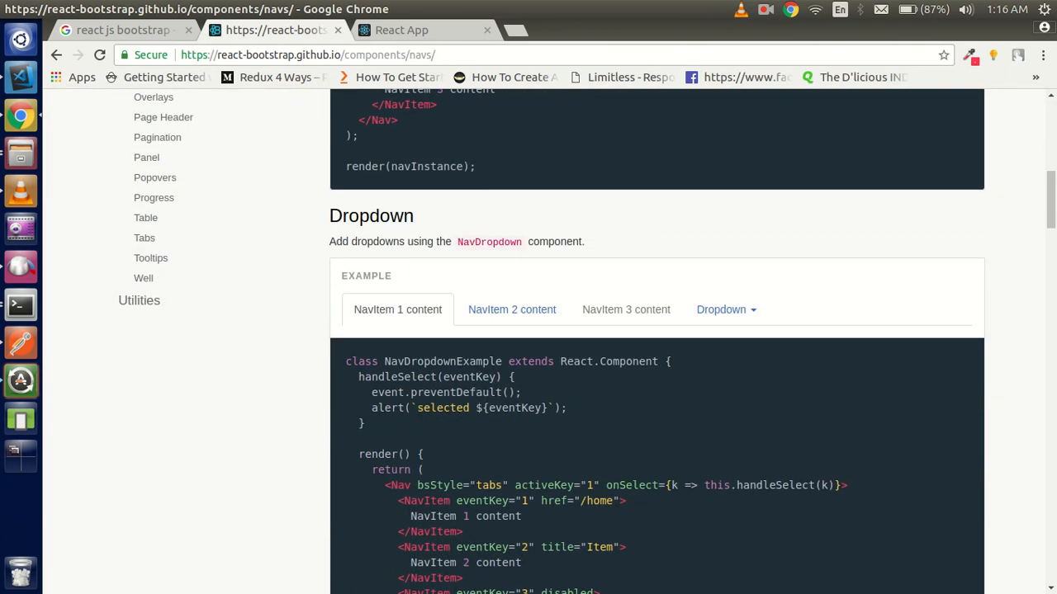
pyautogui.scroll(-3)
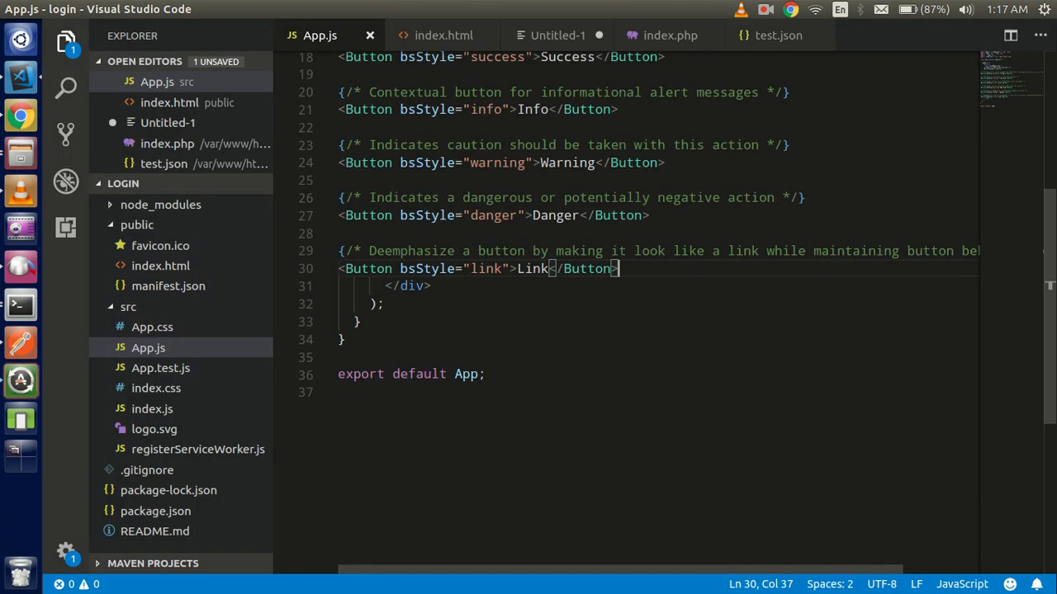
# Add Nav, NavItem, NavDropdown and MenuItem to the react-bootstrap import in App.js
pyautogui.scroll(3)
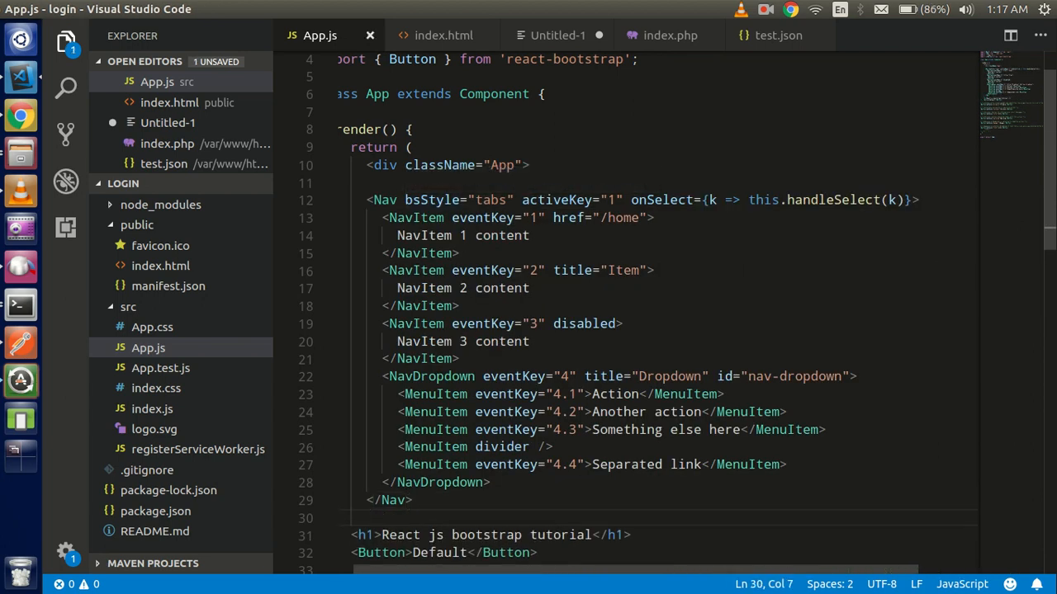
pyautogui.doubleClick(383, 200)
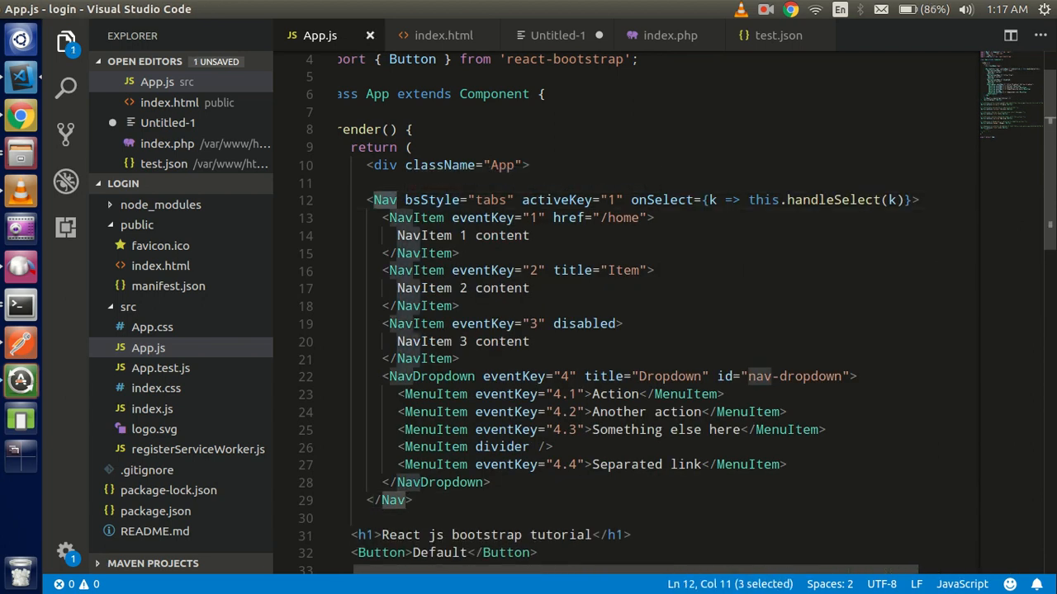
pyautogui.scroll(3)
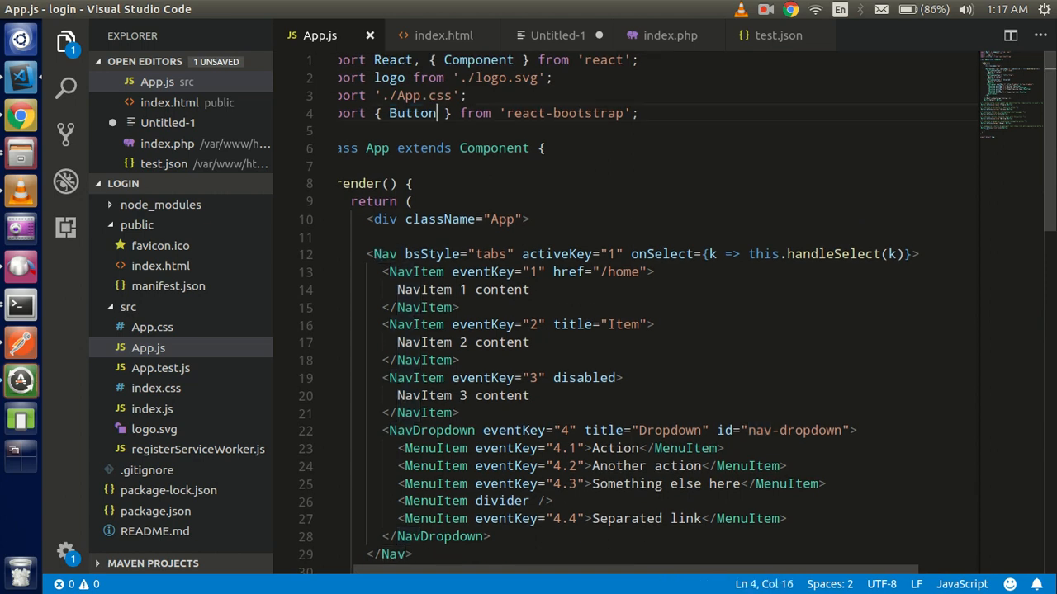
pyautogui.write(',Nav')
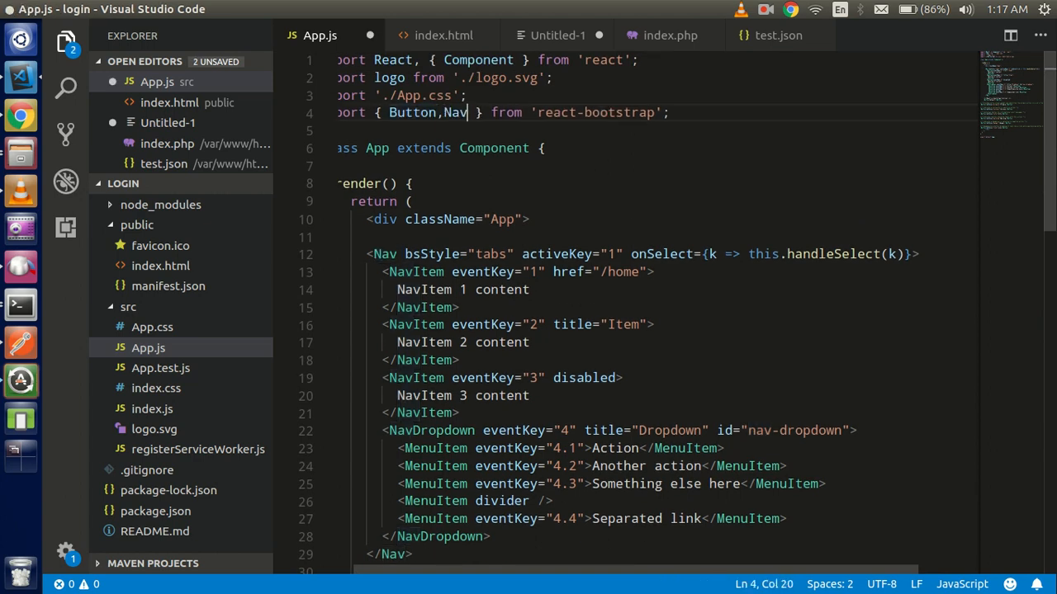
pyautogui.doubleClick(415, 271)
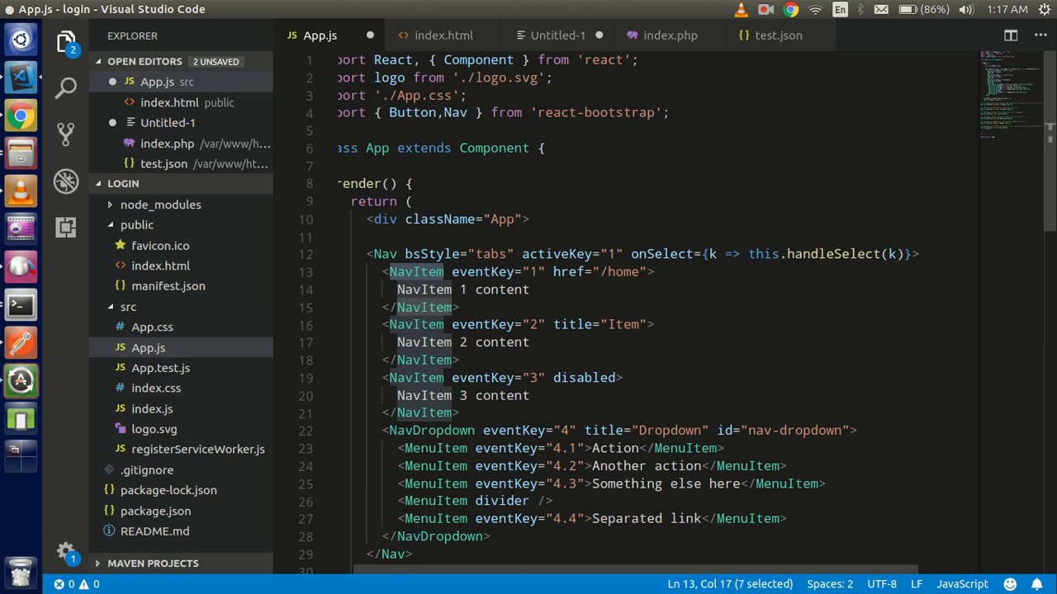
pyautogui.write(',NavItem')
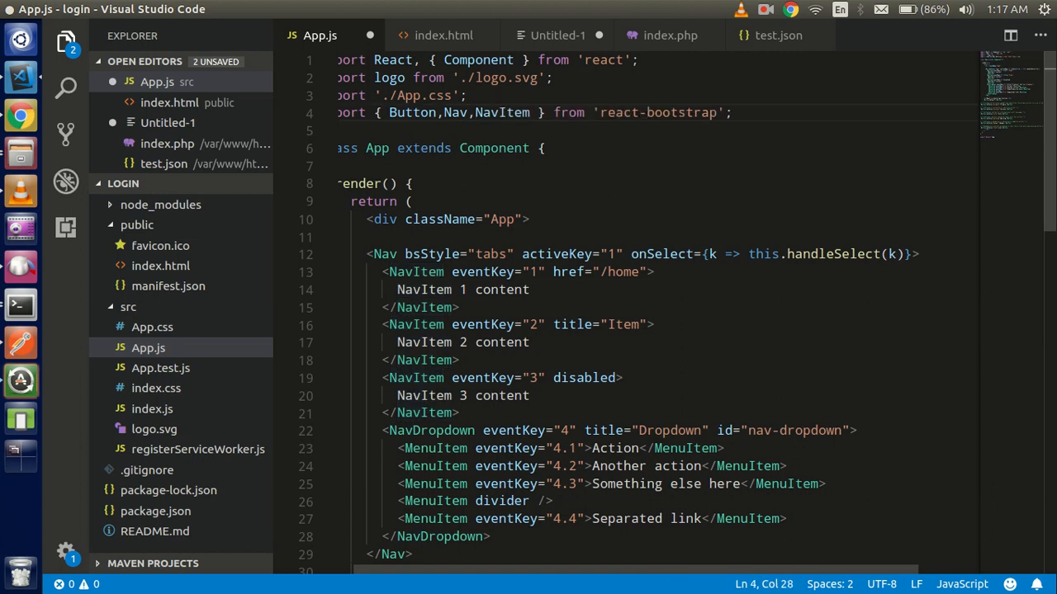
pyautogui.doubleClick(431, 430)
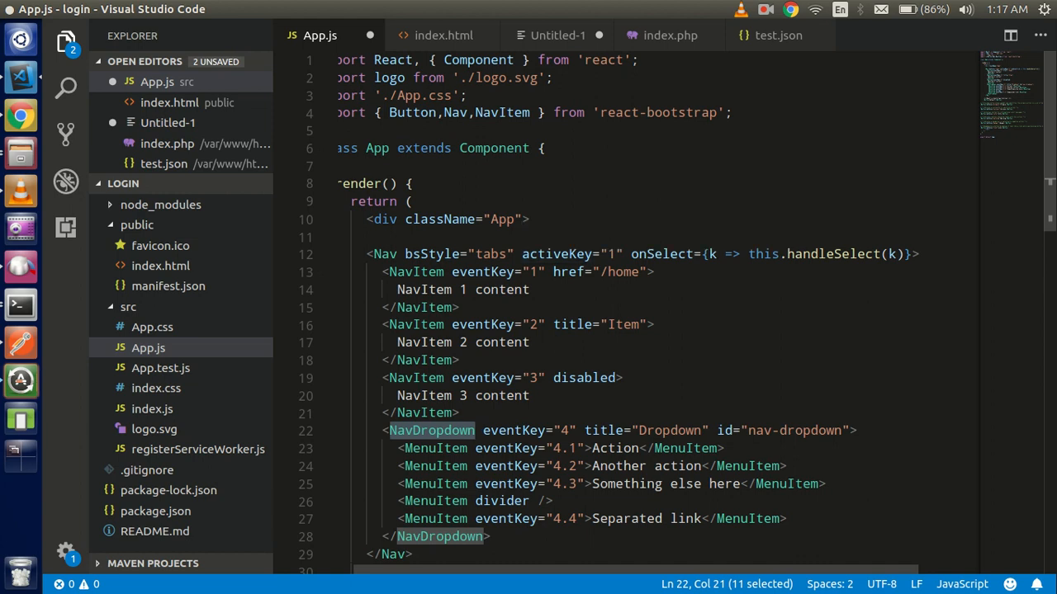
pyautogui.write(',NavDropdown')
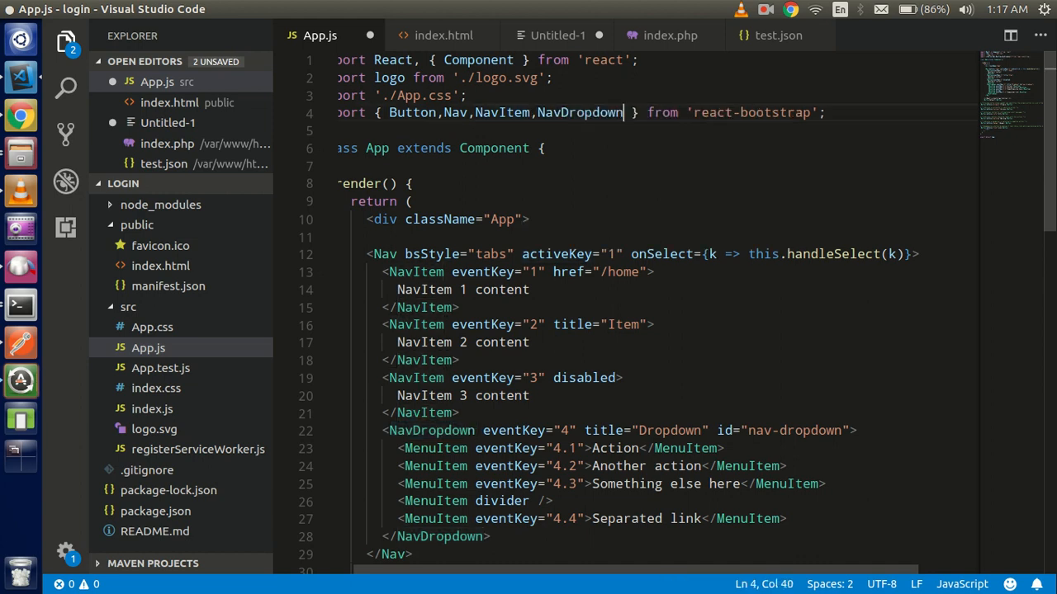
pyautogui.doubleClick(435, 448)
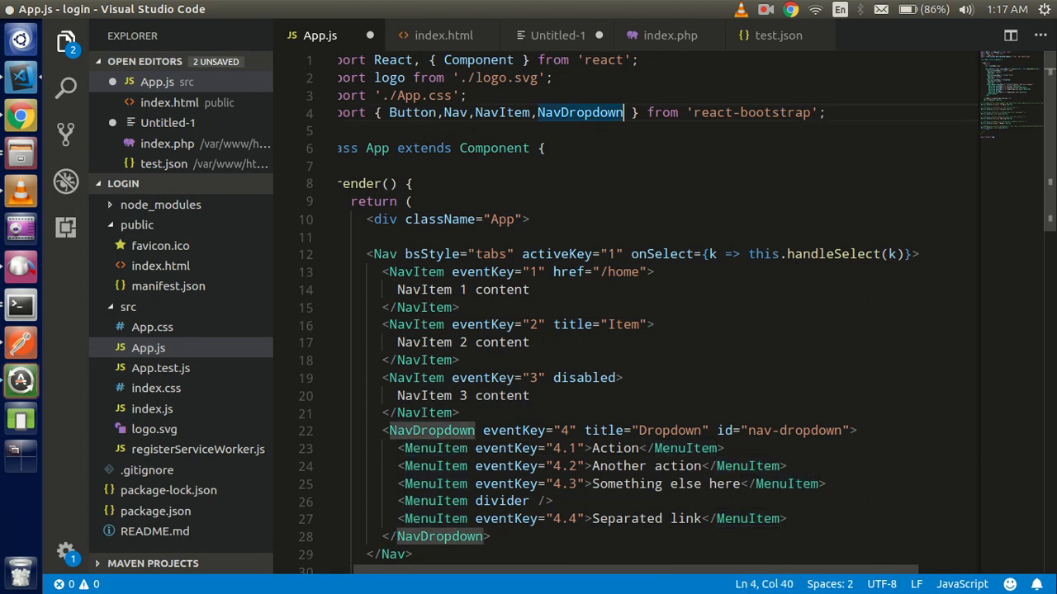
pyautogui.write(',MenuItem')
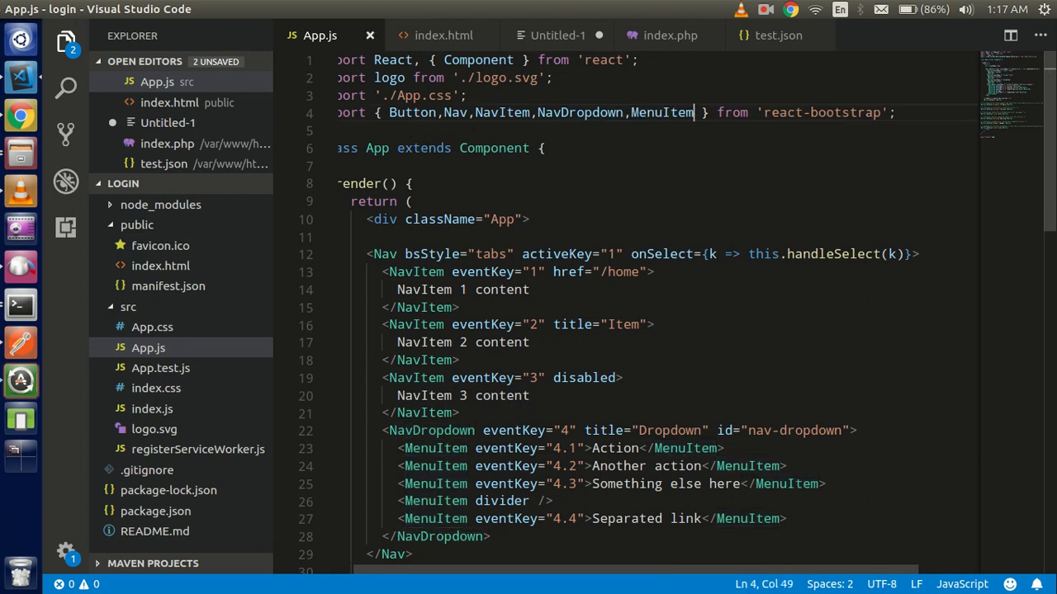
# Select and delete the onSelect handler on the tabs Nav
pyautogui.click(623, 324)
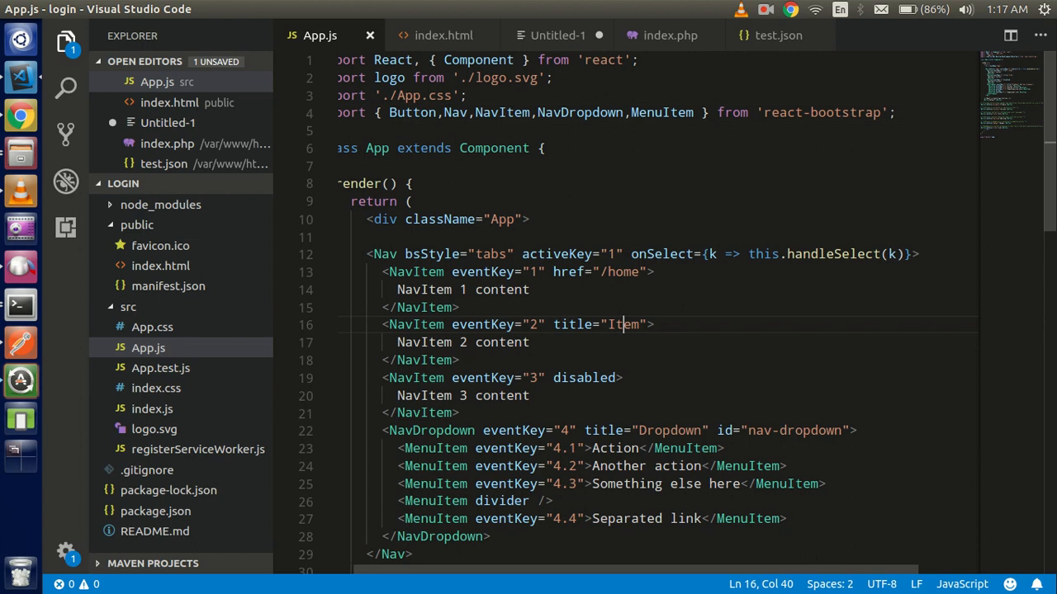
pyautogui.click(632, 253)
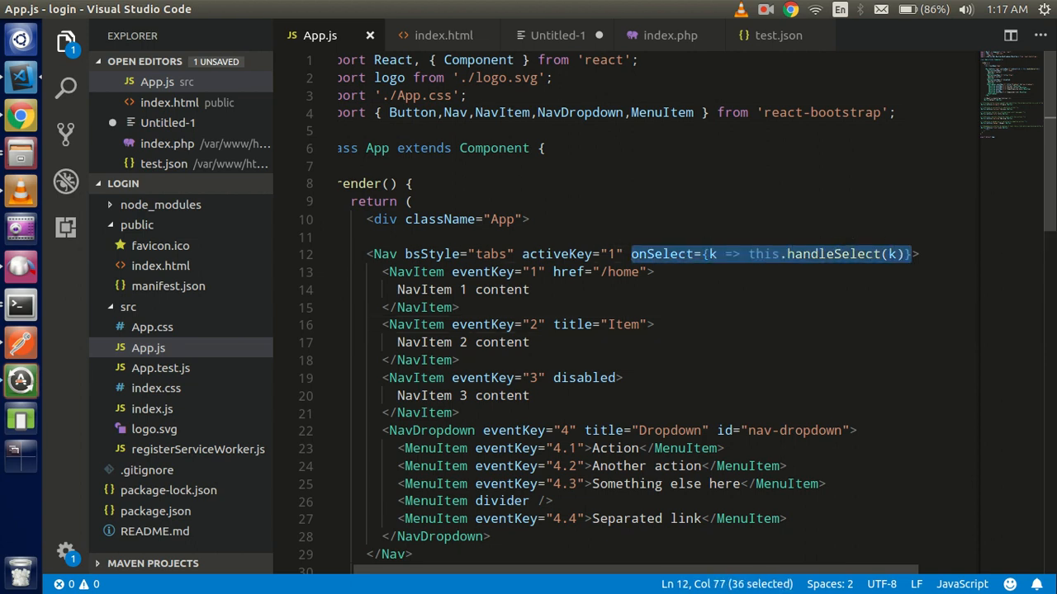
pyautogui.press('Delete')
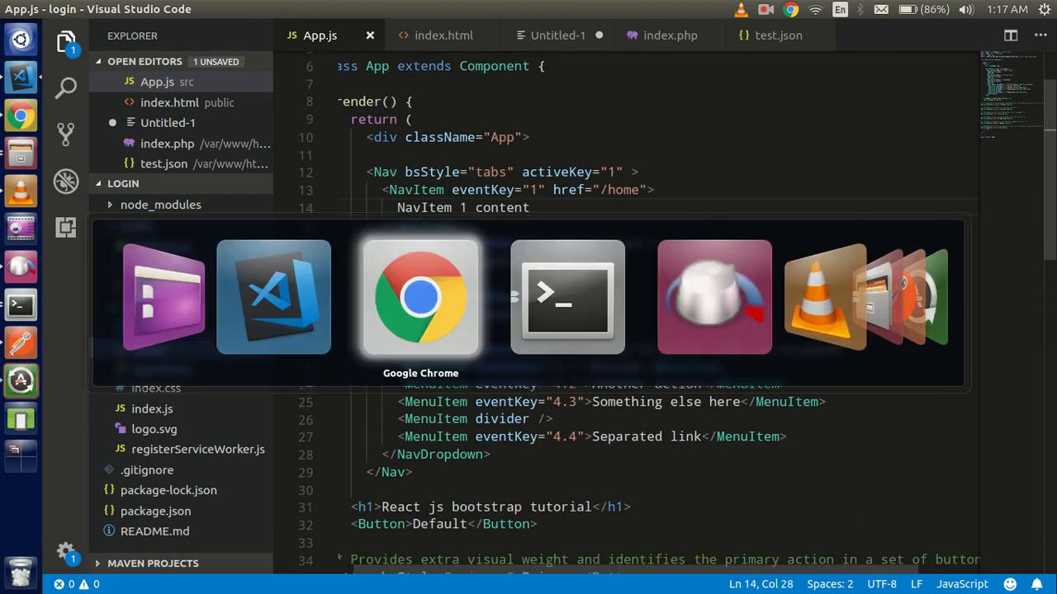
# Click the NavItem 2 tab in the localhost app, then return to the React-Bootstrap docs
pyautogui.click(420, 297)
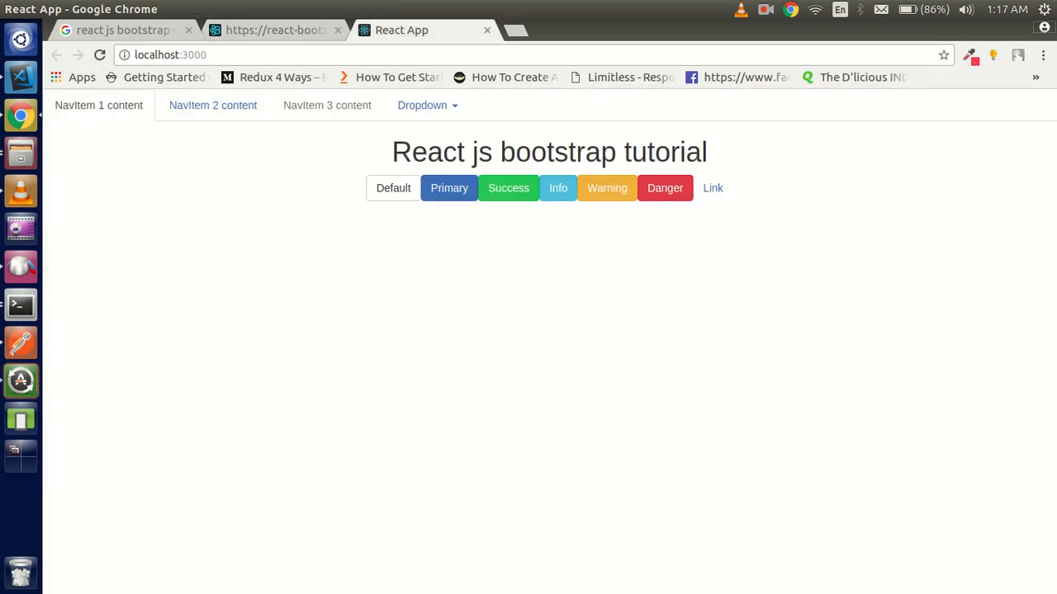
pyautogui.click(423, 105)
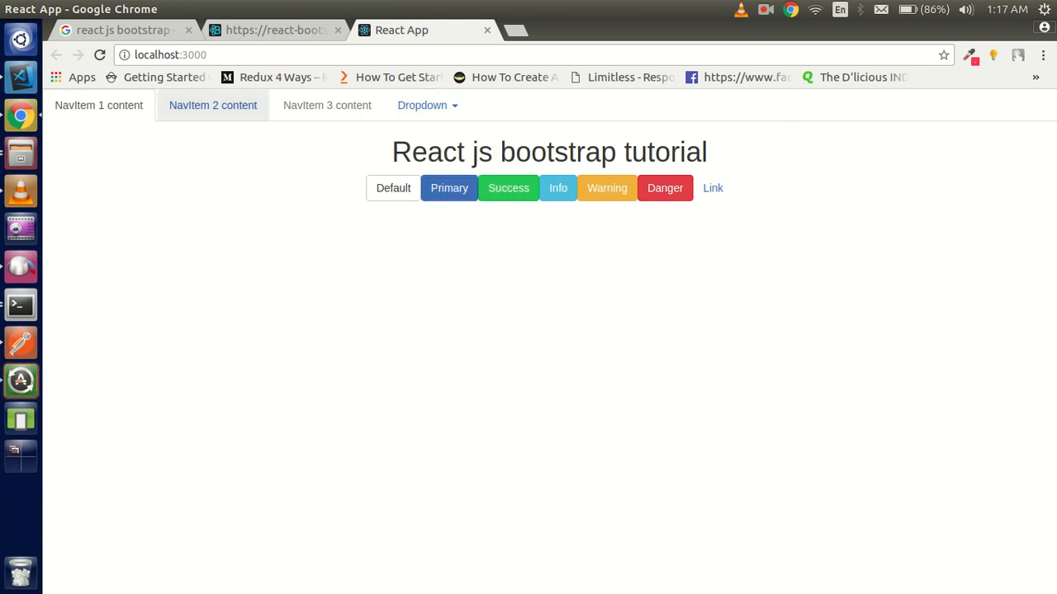
pyautogui.click(427, 105)
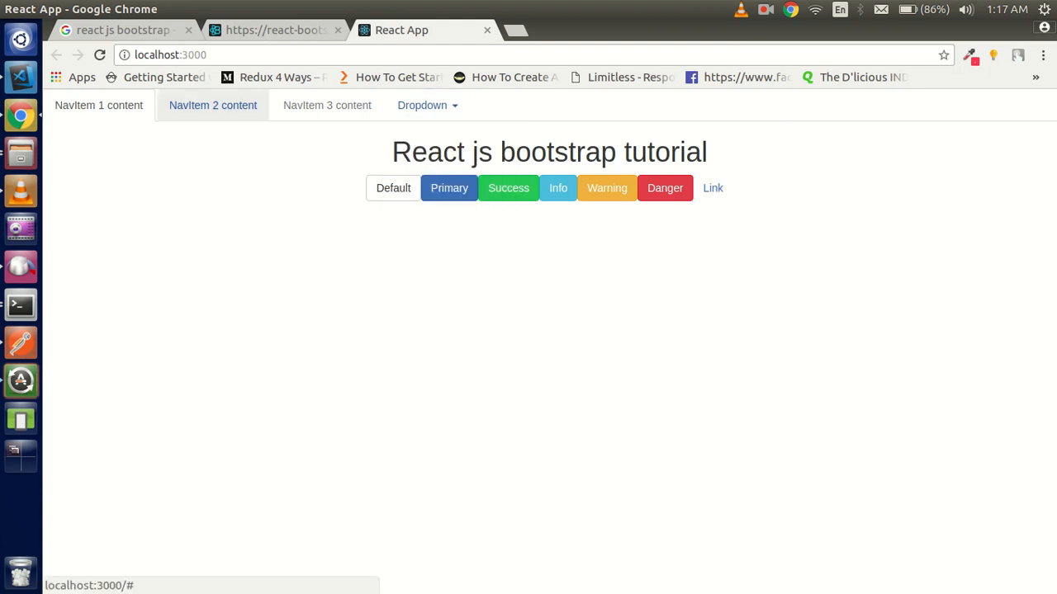
pyautogui.click(275, 30)
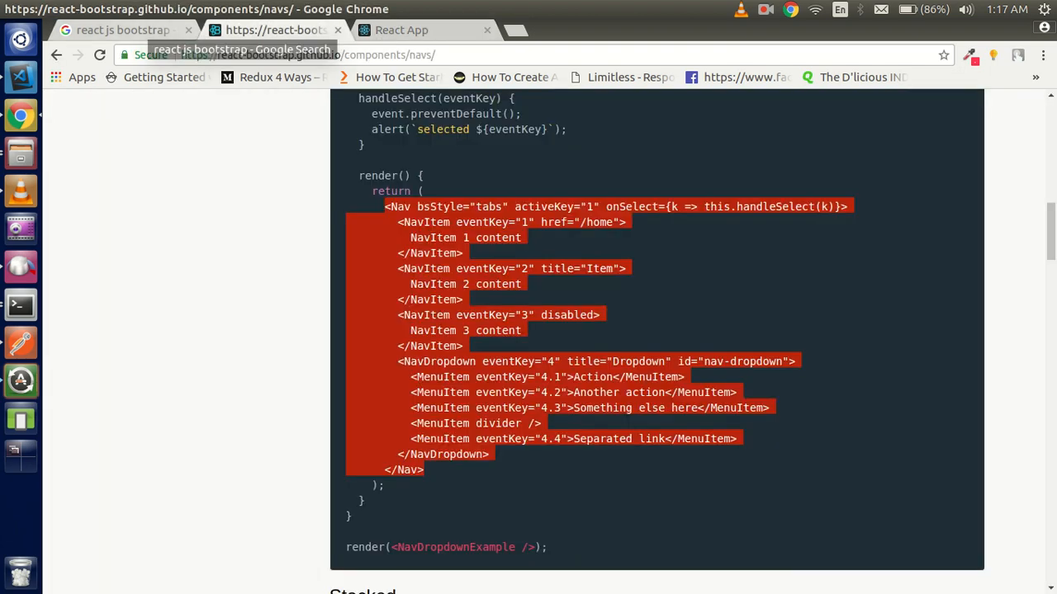
# Open React-Bootstrap's Carousel docs and browse the uncontrolled slide example and its code
pyautogui.scroll(3)
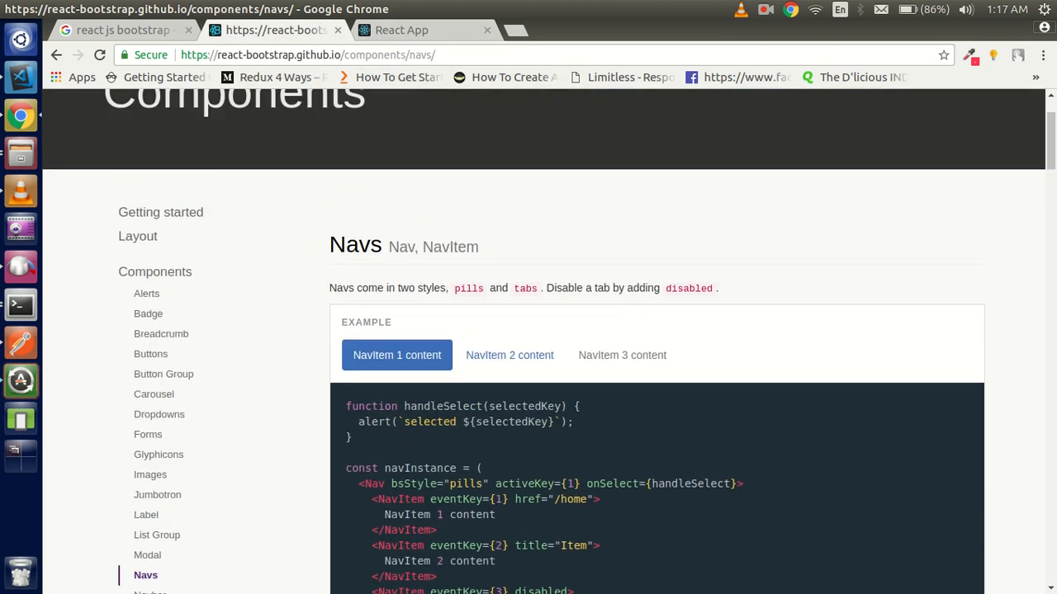
pyautogui.click(153, 394)
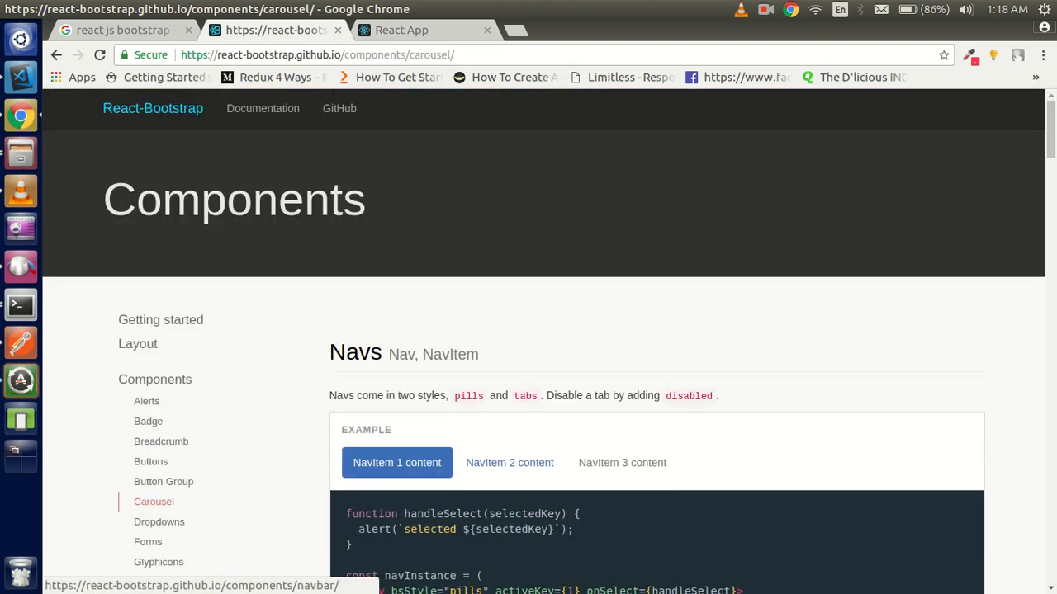
pyautogui.scroll(-3)
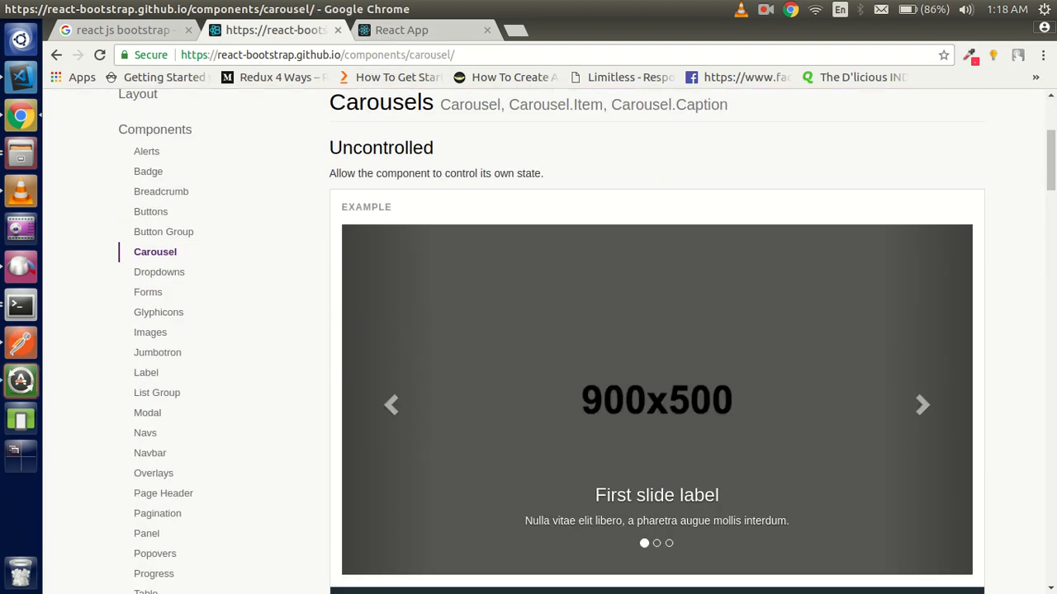
pyautogui.moveTo(148, 291)
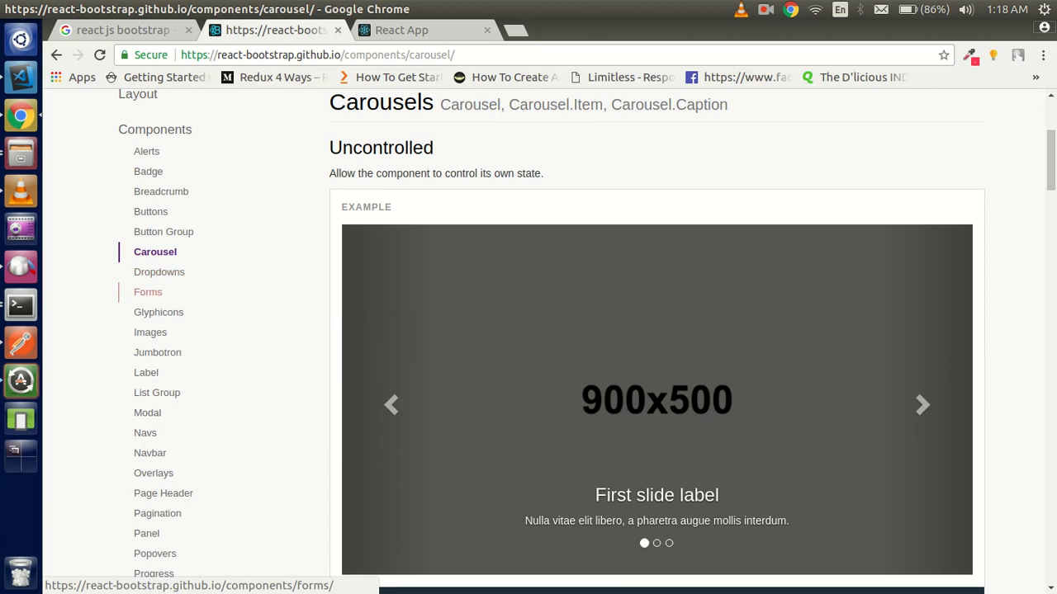
pyautogui.scroll(-3)
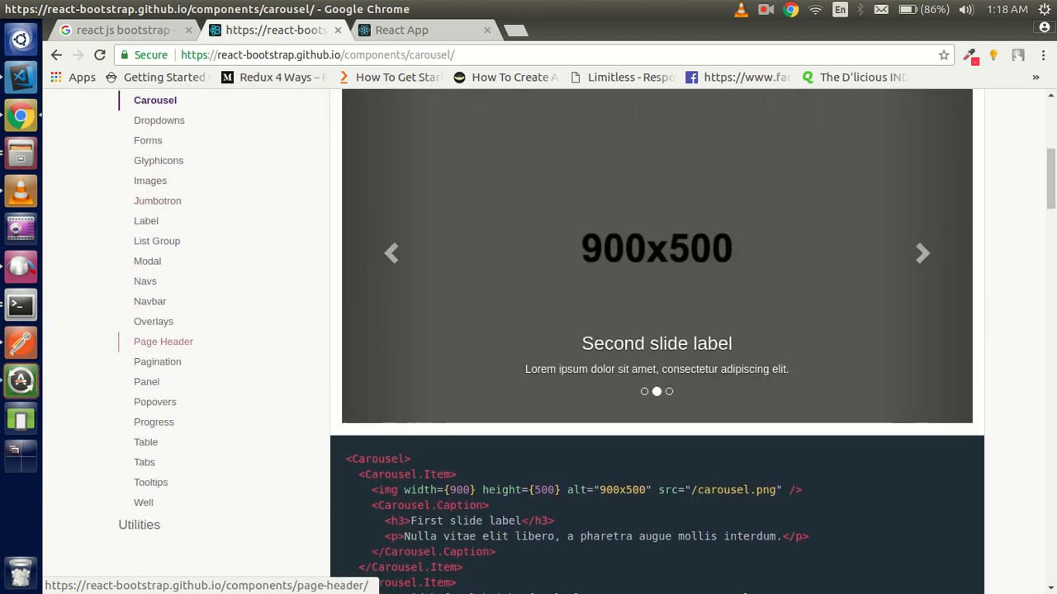
pyautogui.scroll(3)
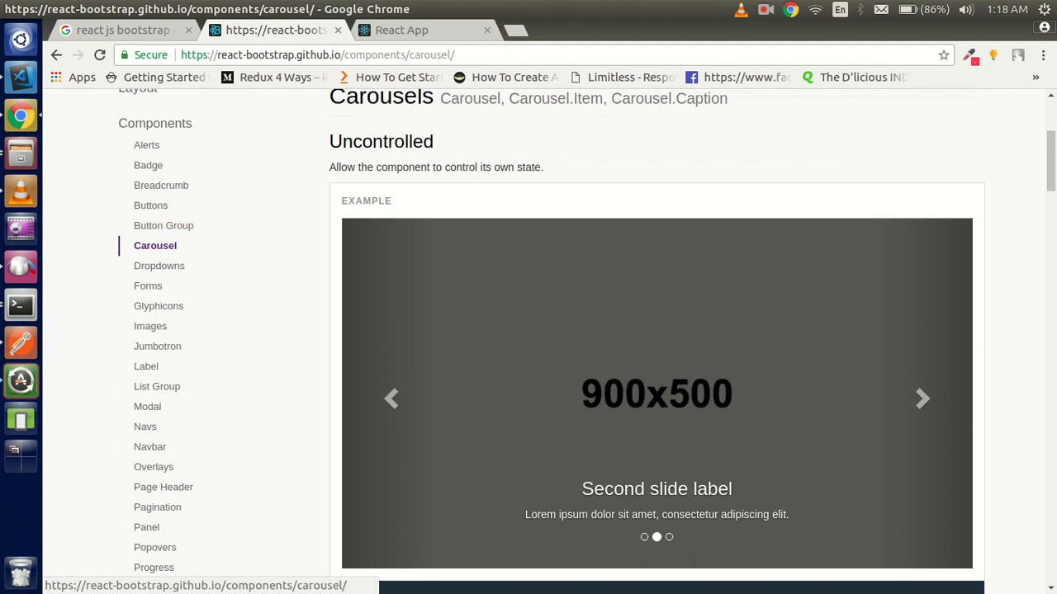
pyautogui.scroll(-3)
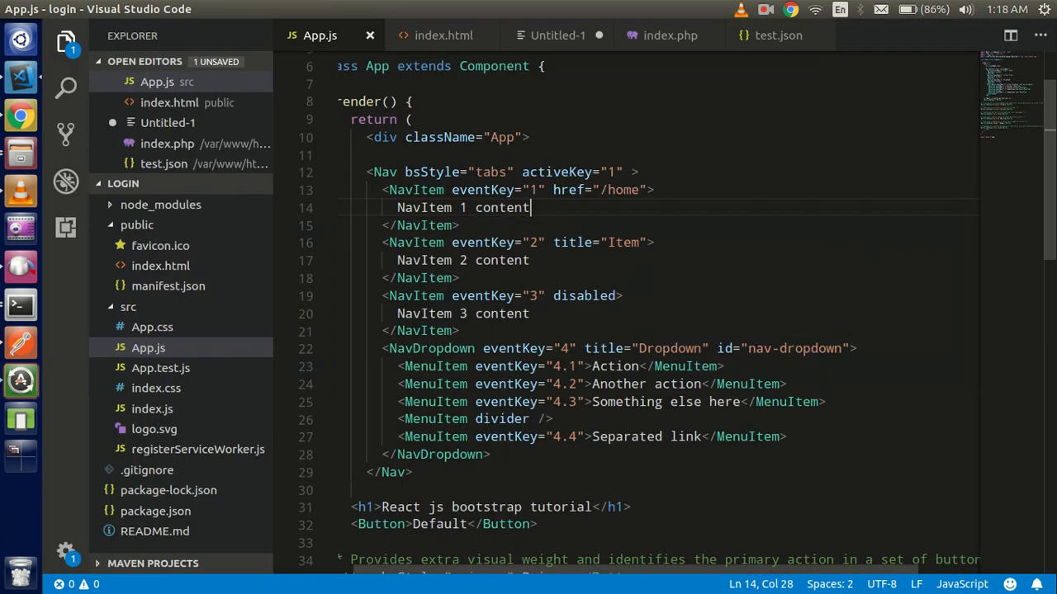
# Add the three-slide Carousel example below the Link button in App.js
pyautogui.scroll(-3)
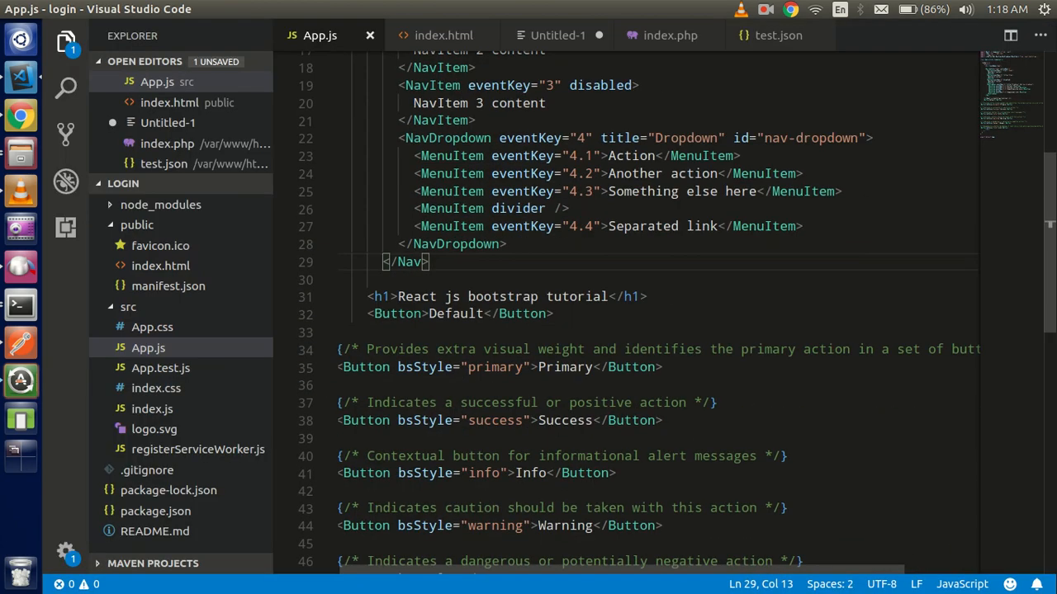
pyautogui.scroll(-3)
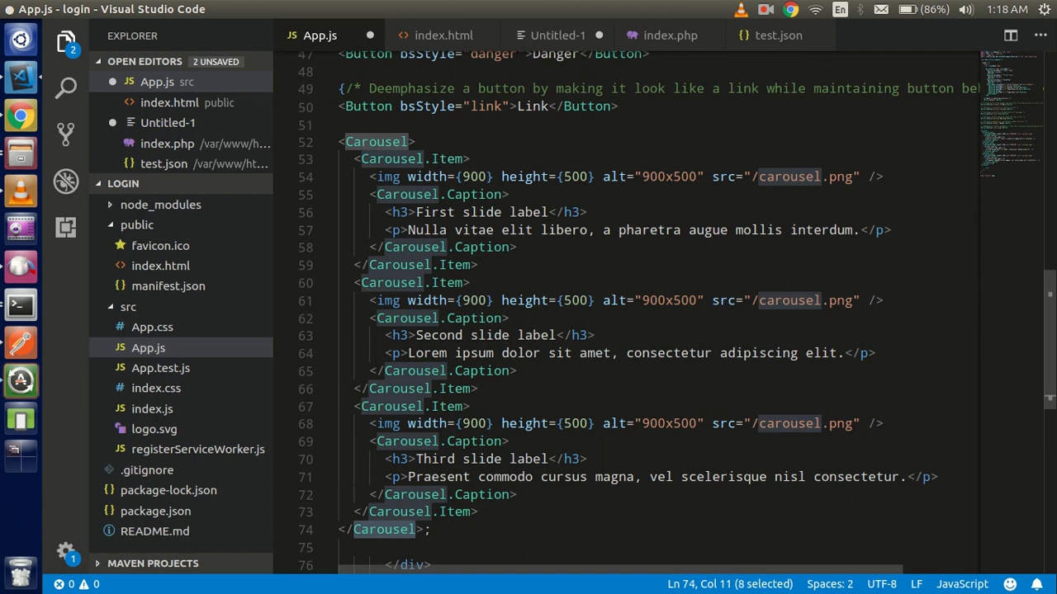
pyautogui.scroll(3)
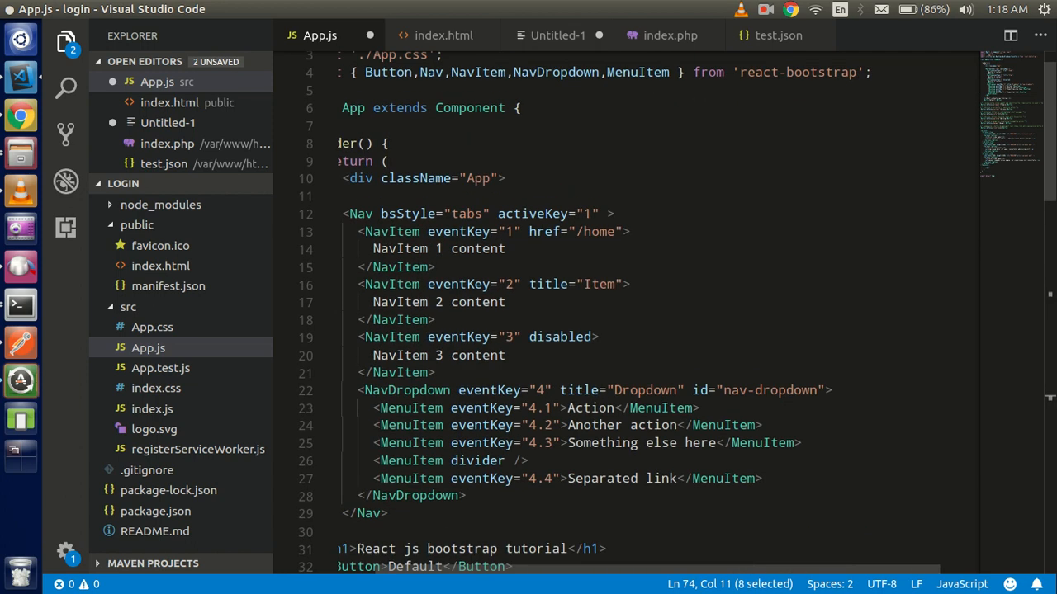
pyautogui.scroll(3)
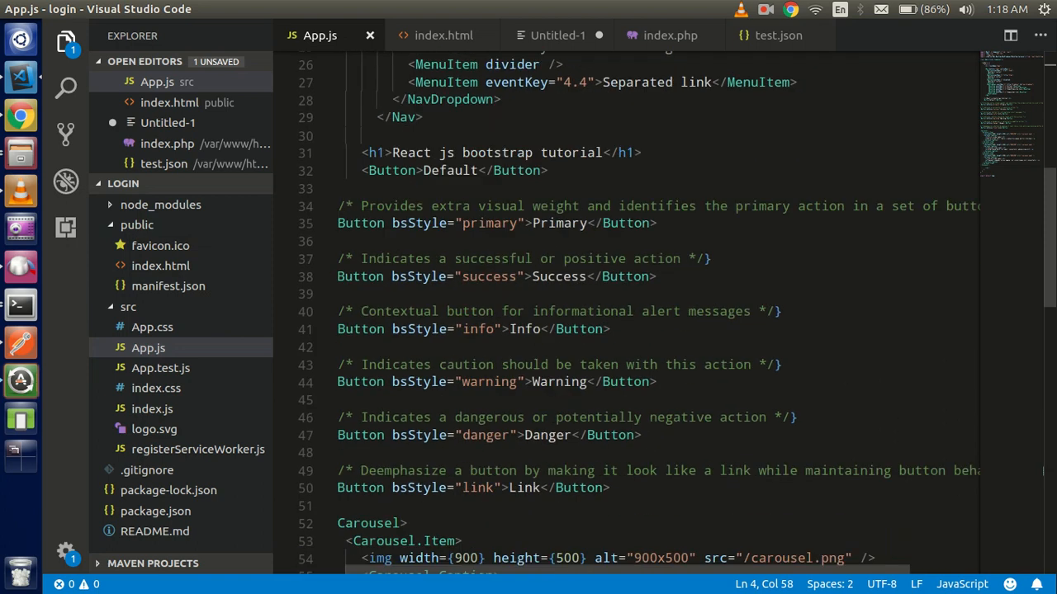
pyautogui.scroll(-3)
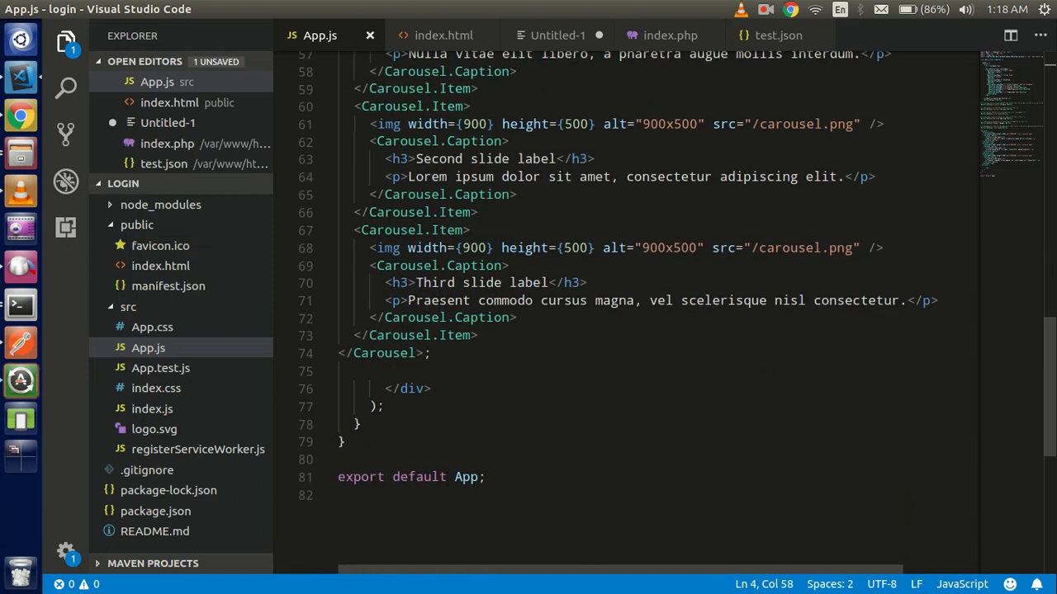
# Check the rendered carousel at localhost, then return to the Carousel docs tab
pyautogui.click(778, 247)
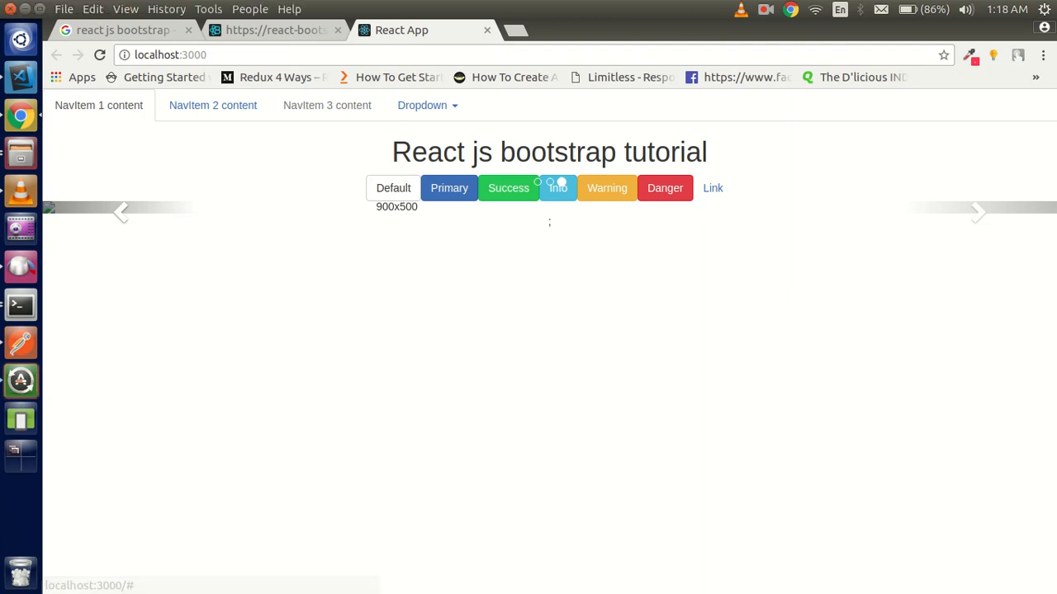
pyautogui.click(273, 31)
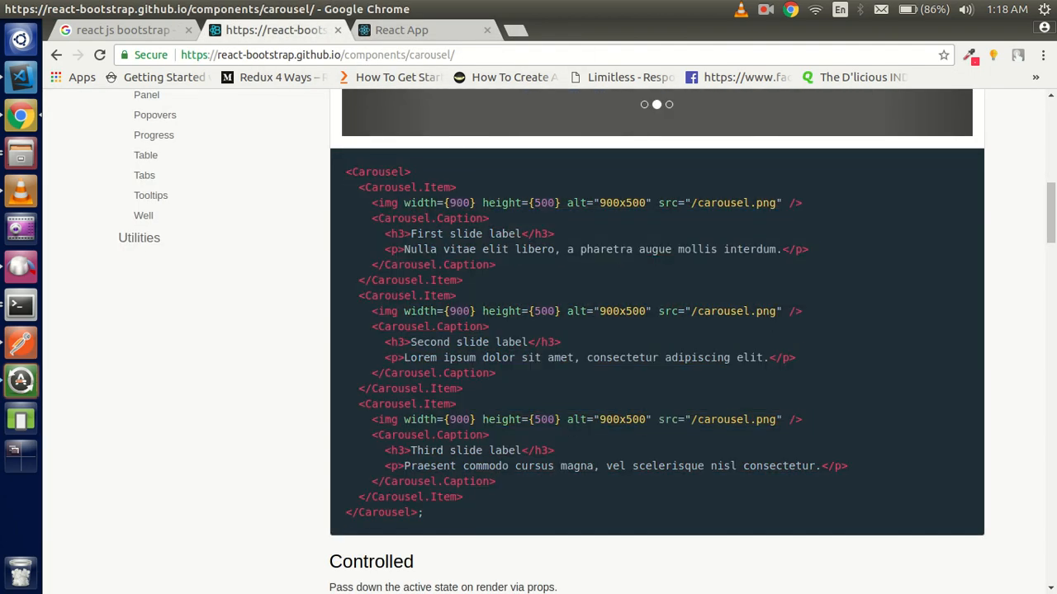
# Scroll to the Tooltips page's right, top, left and bottom tooltip examples
pyautogui.scroll(3)
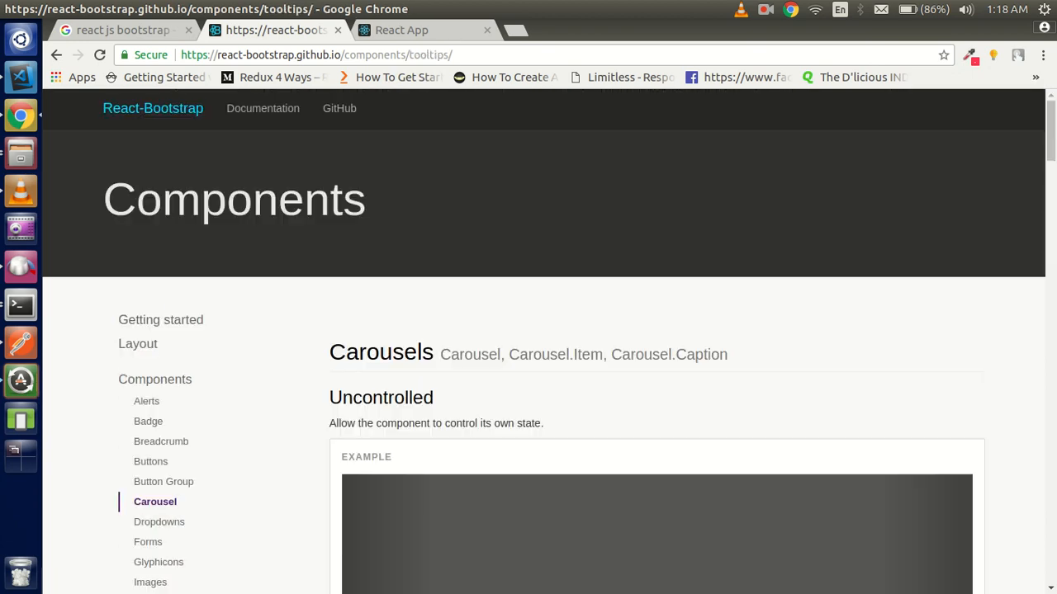
pyautogui.scroll(-3)
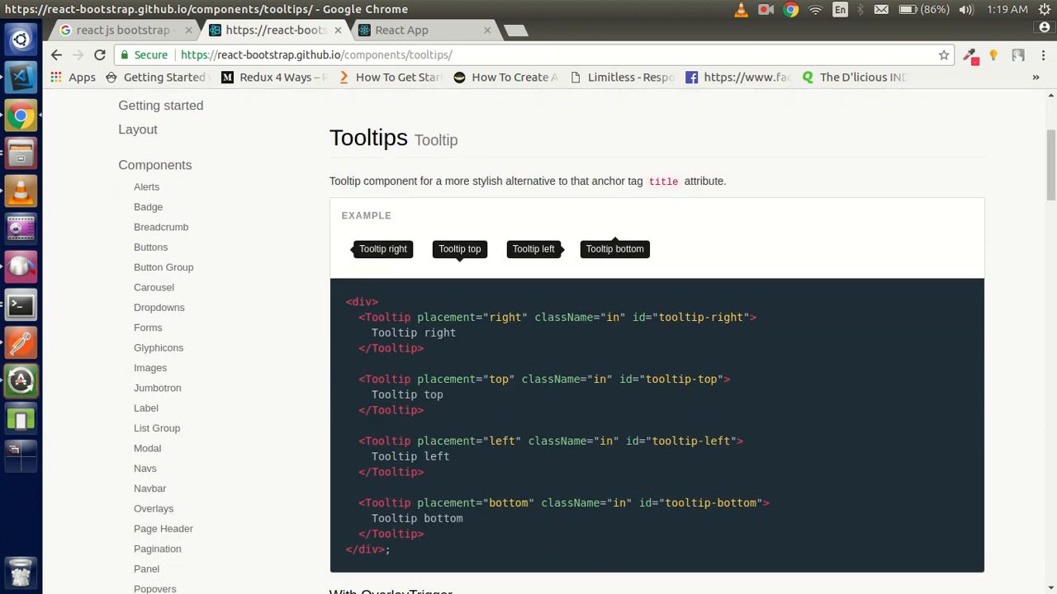